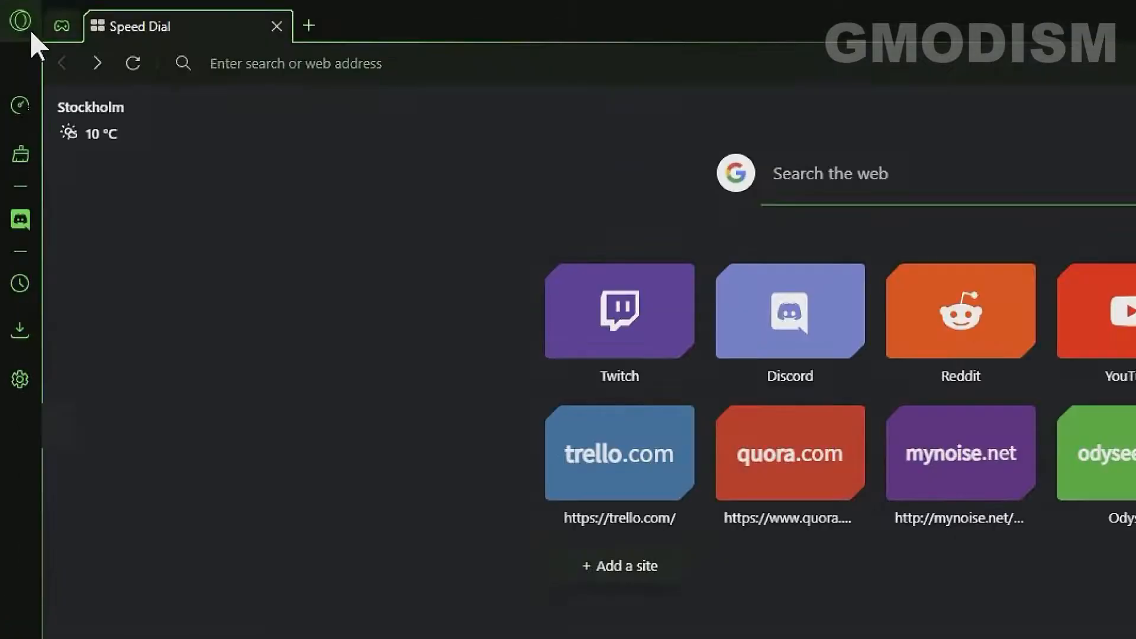
Open the Opera GX main menu from the Opera logo over Speed Dial
click(20, 23)
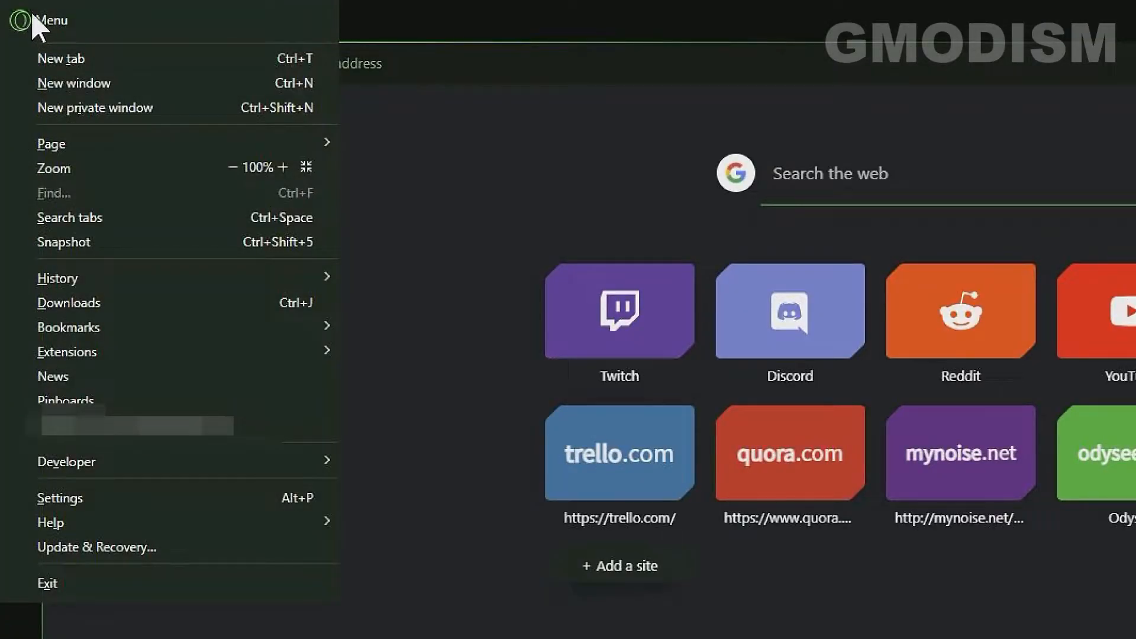
mouse_move(38, 16)
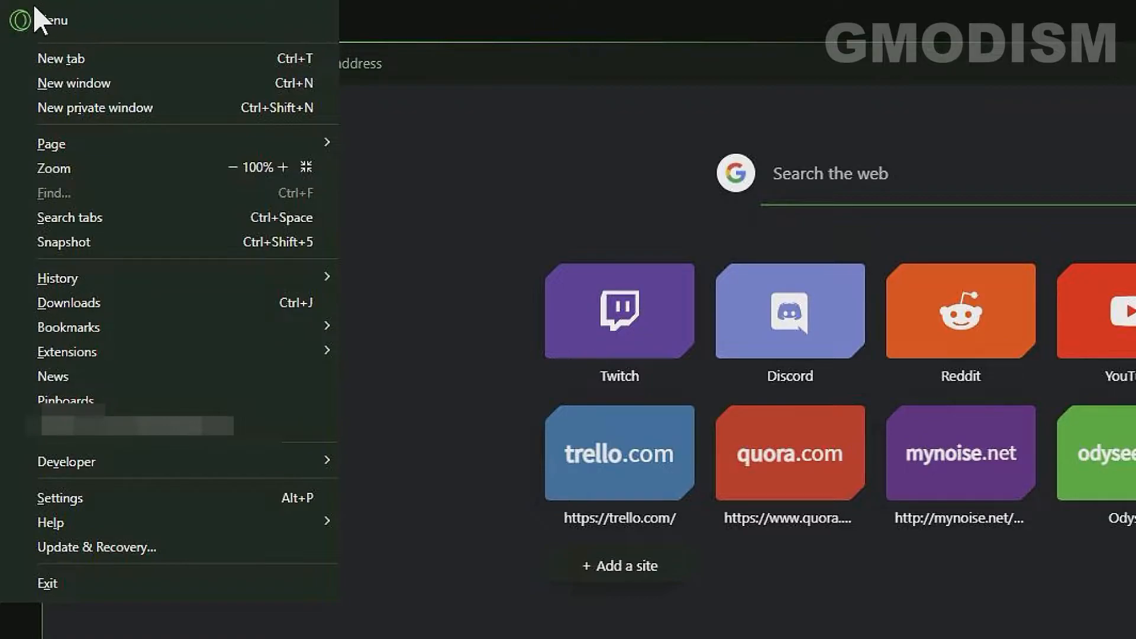
mouse_move(69, 302)
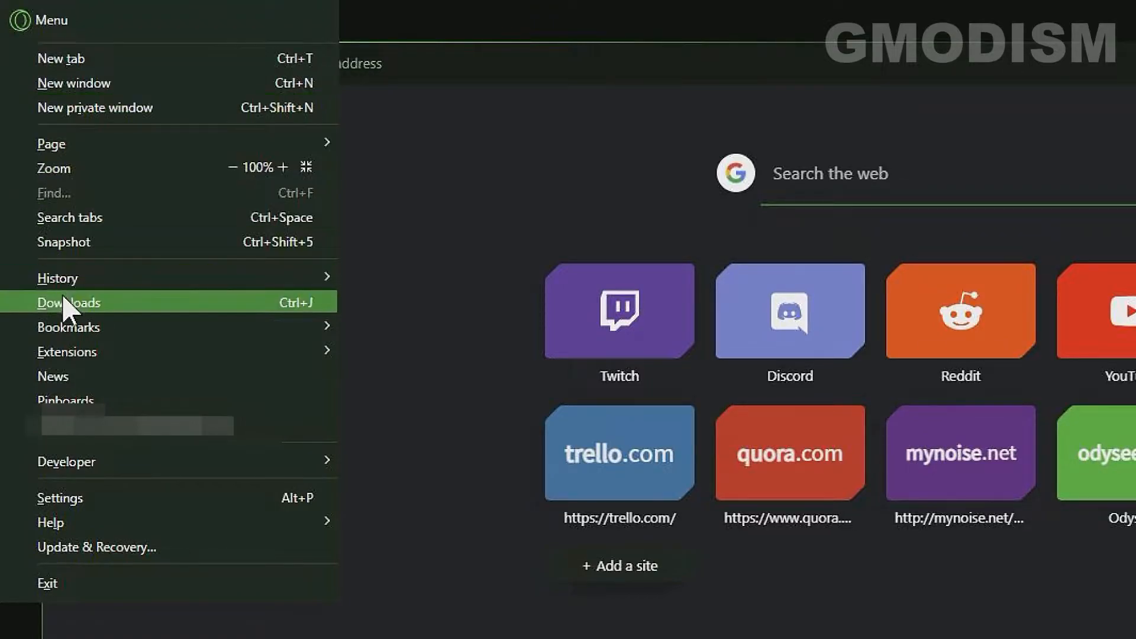
mouse_move(102, 499)
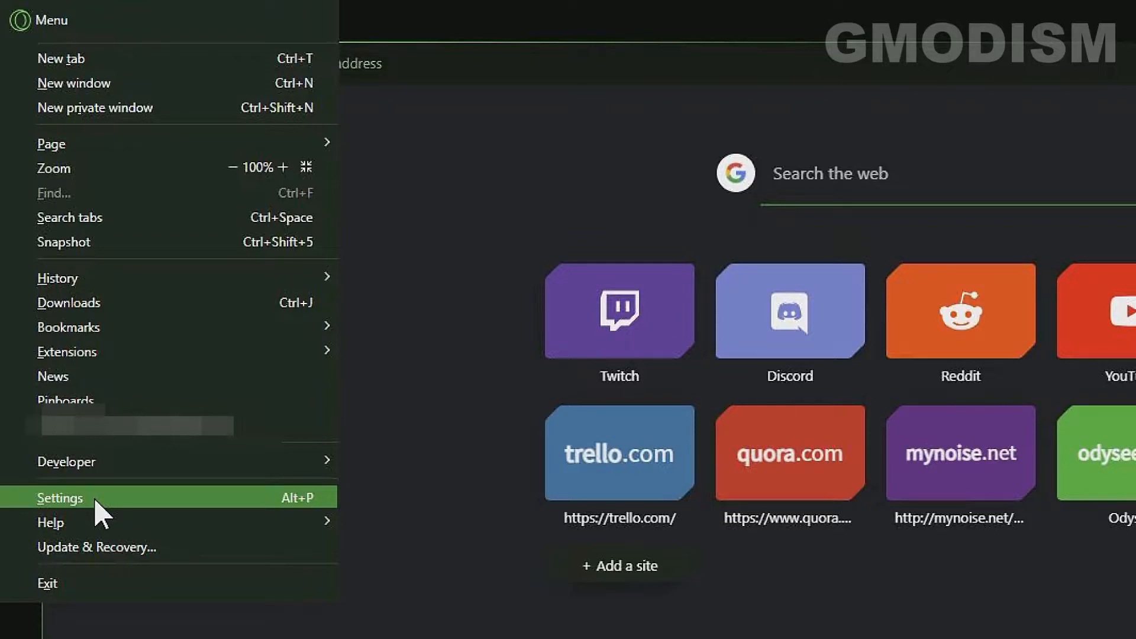
Go to Settings and jump to the Privacy & security section
click(59, 498)
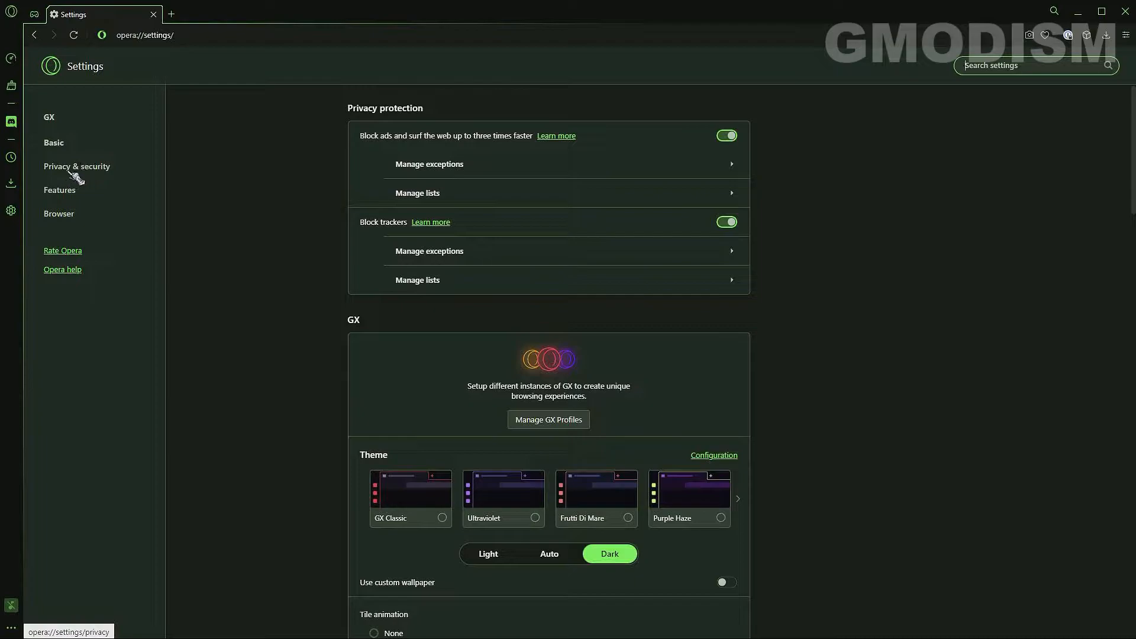
click(76, 166)
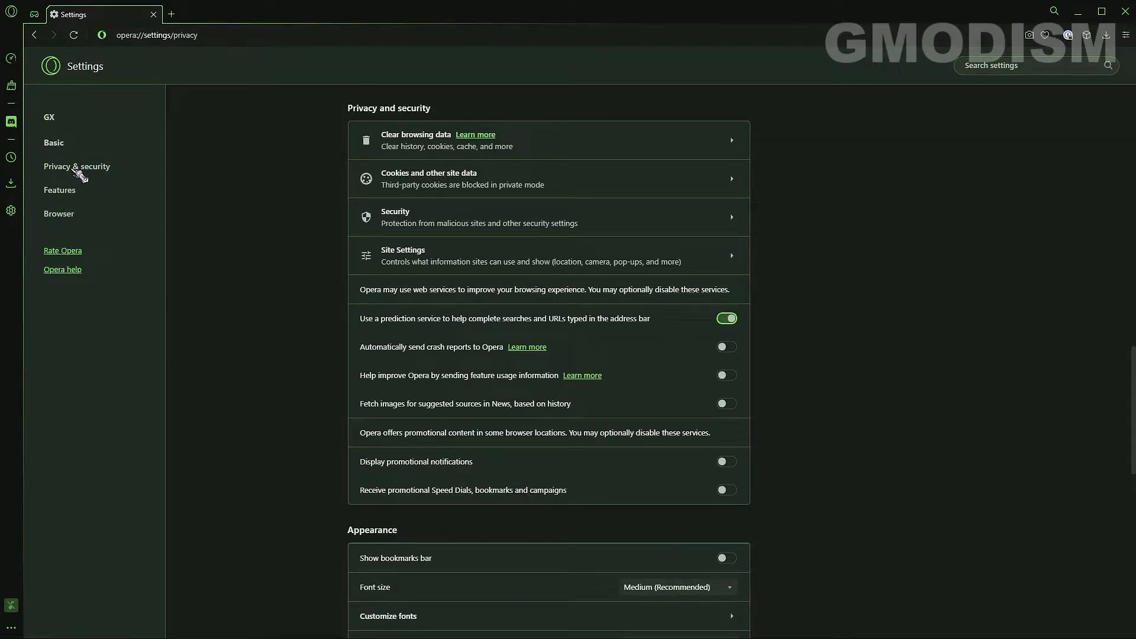
mouse_move(414, 141)
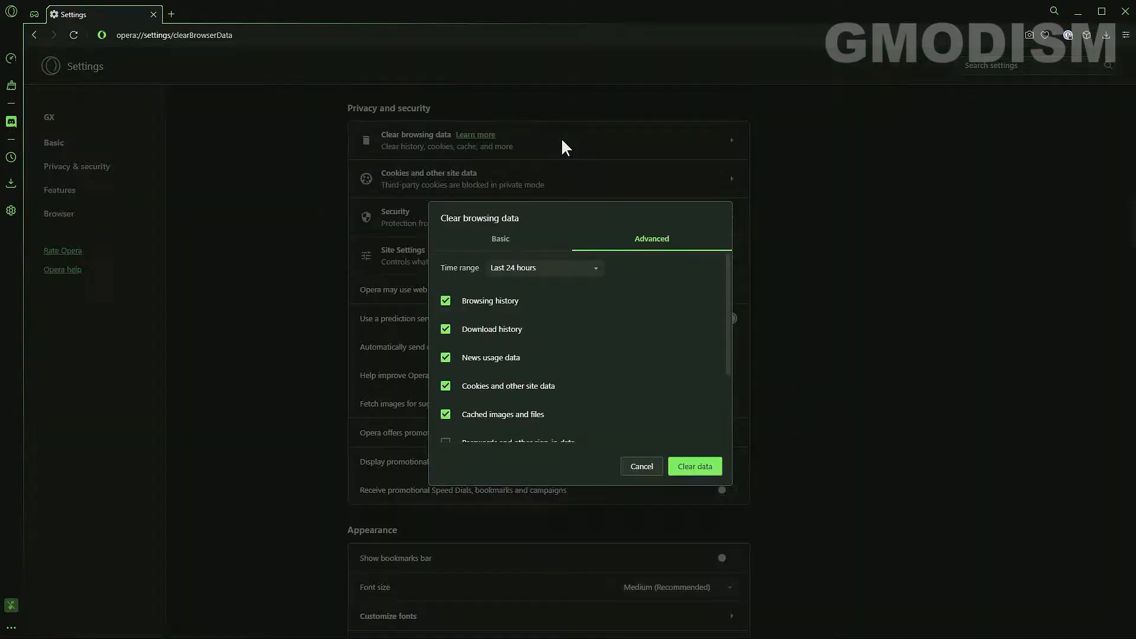
In Advanced clearing, set All time and tick Passwords and Autofill form data
click(500, 239)
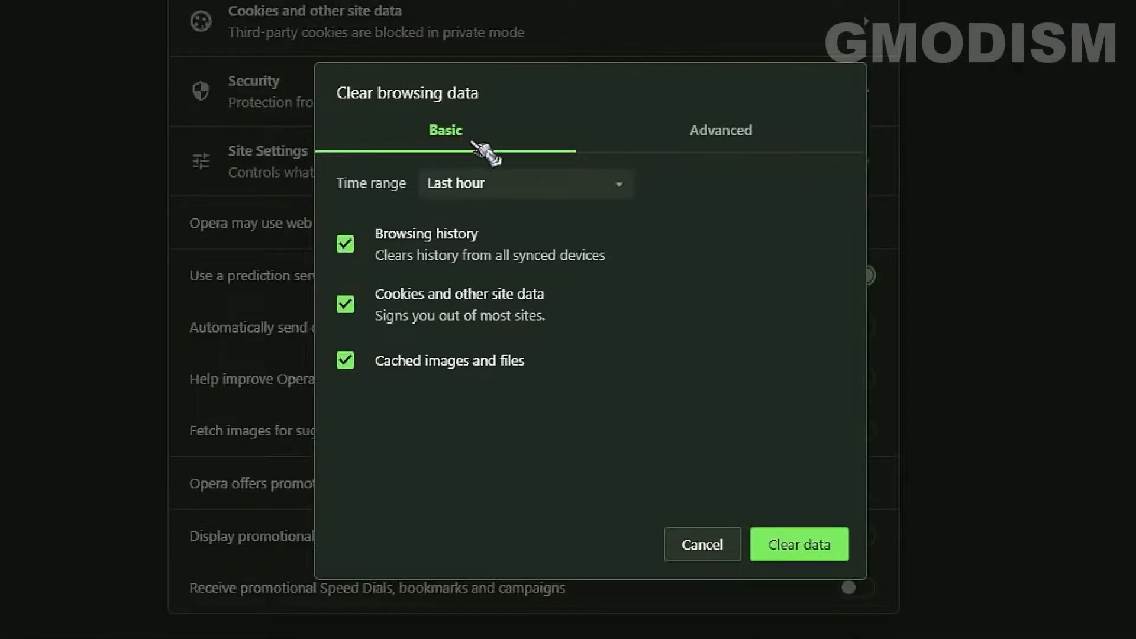
click(720, 130)
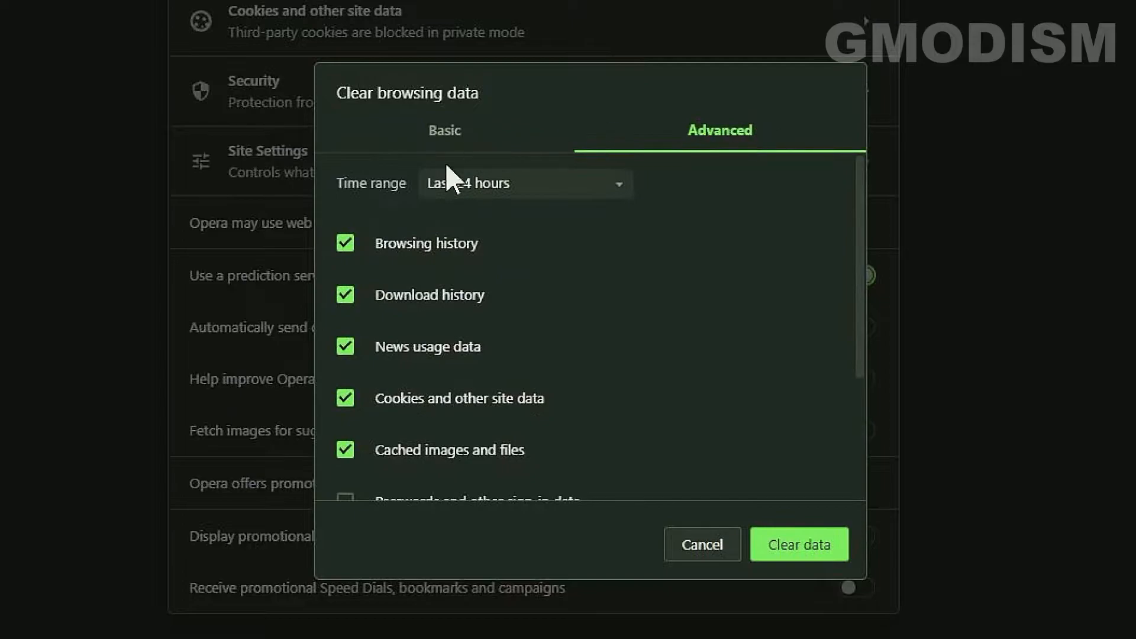
click(525, 183)
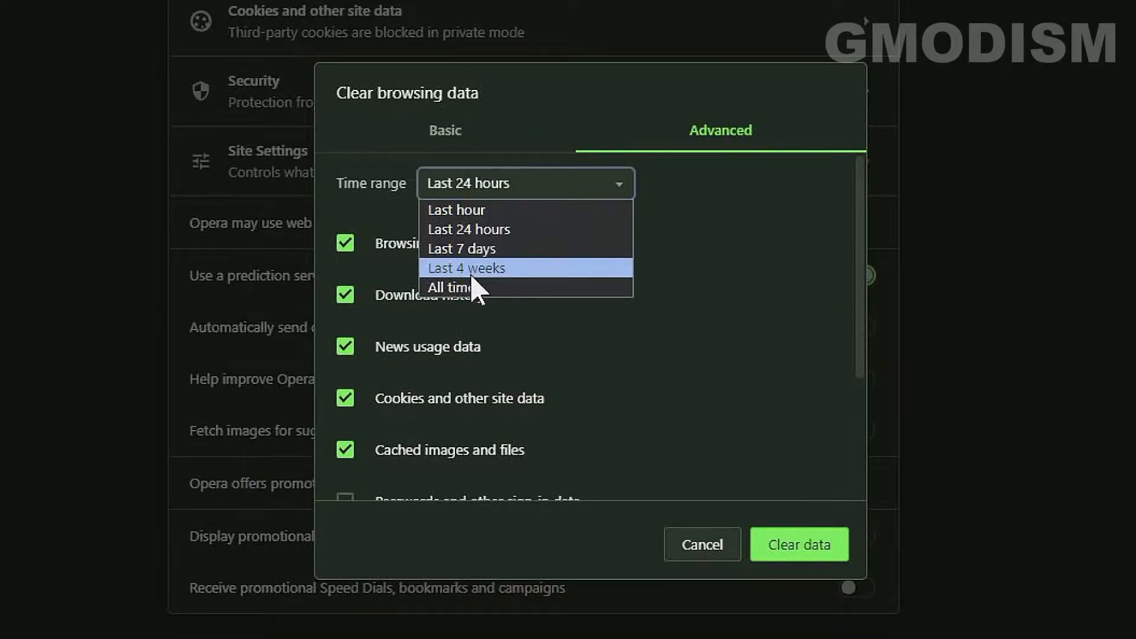
click(452, 286)
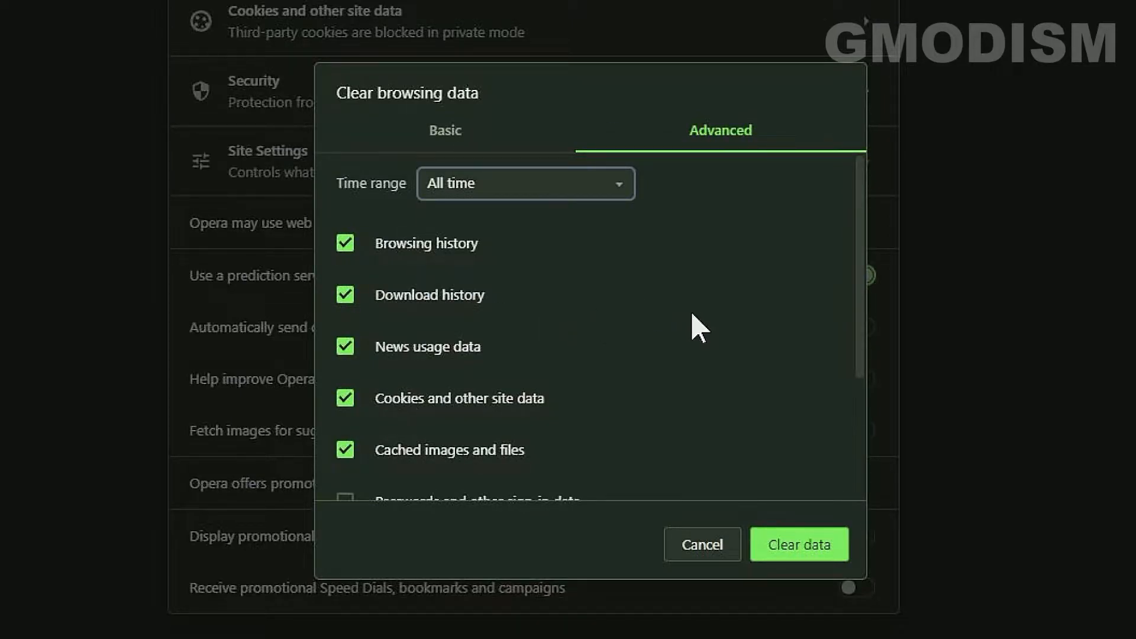
scroll(down, 3)
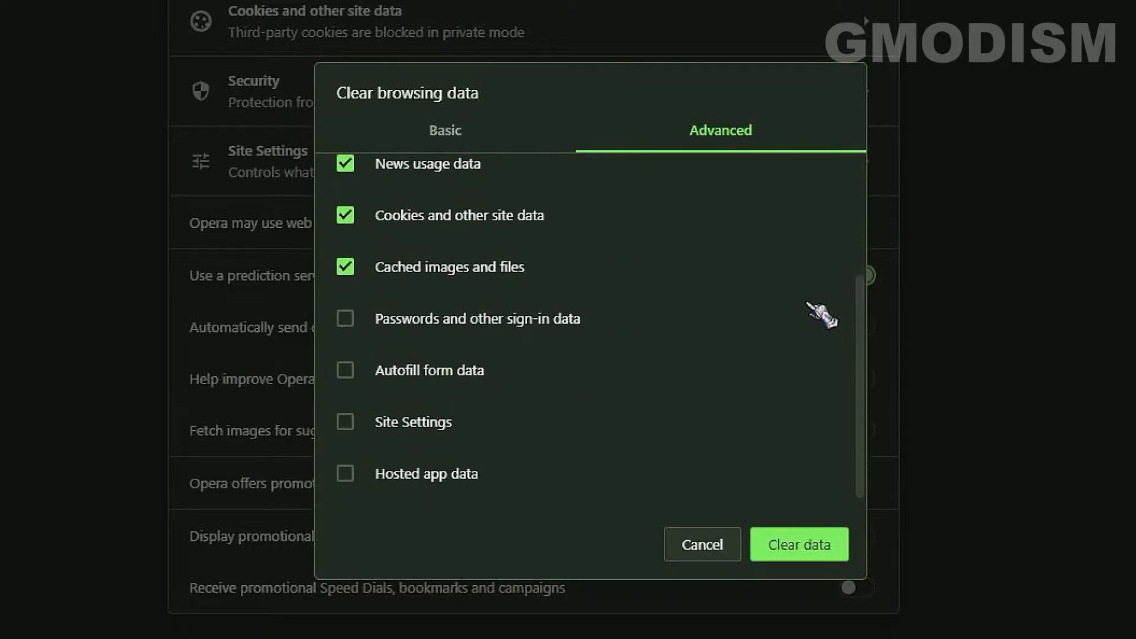
mouse_move(658, 426)
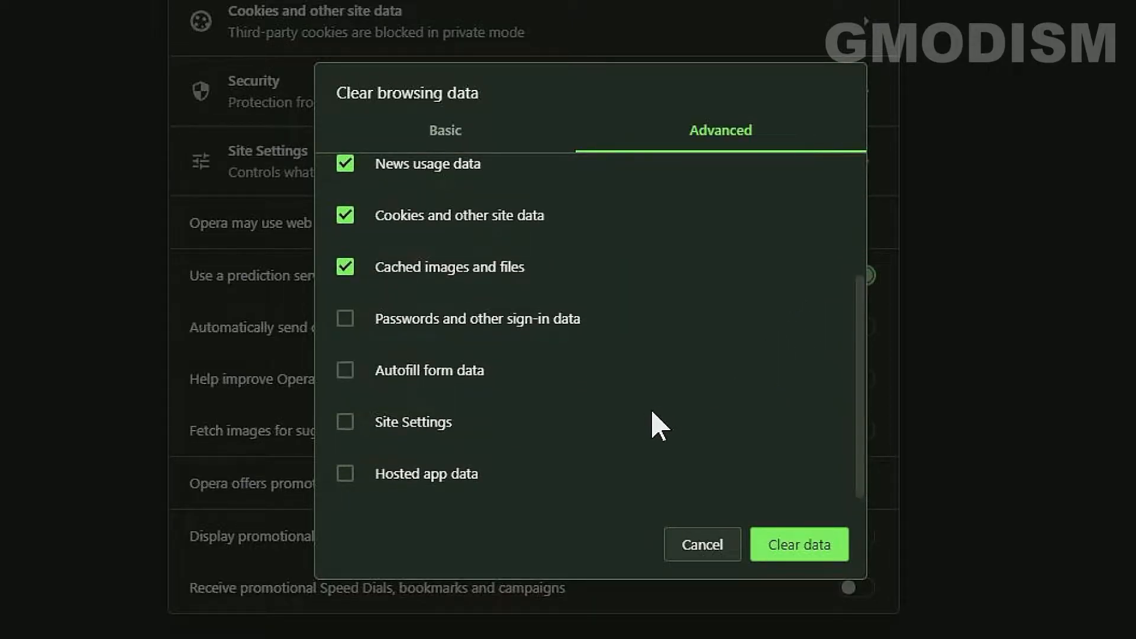
click(345, 369)
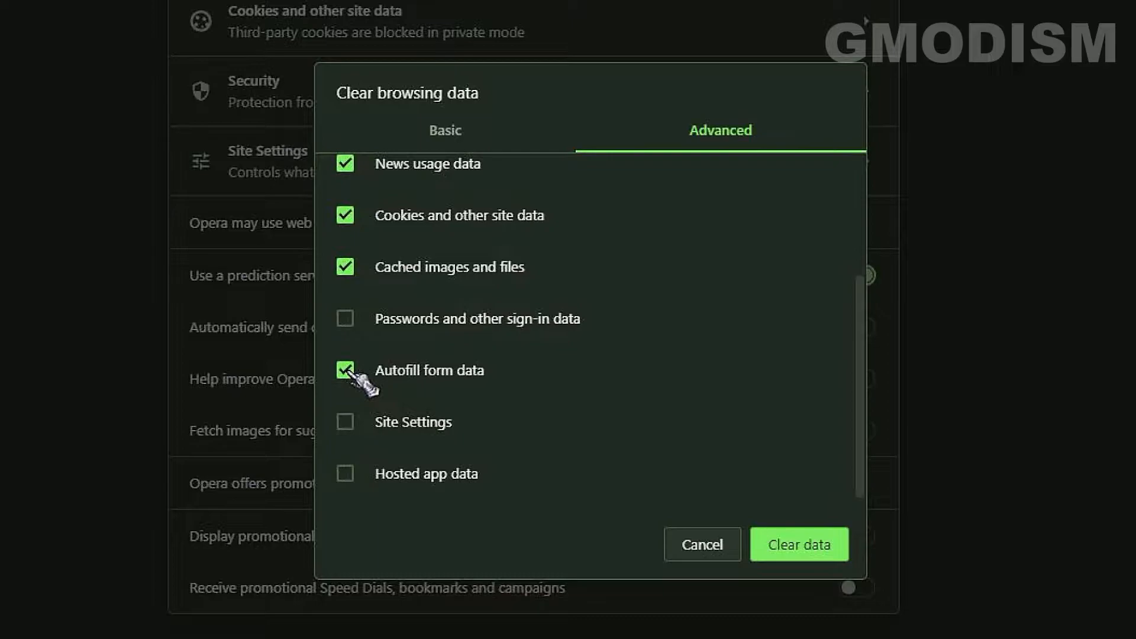
click(345, 318)
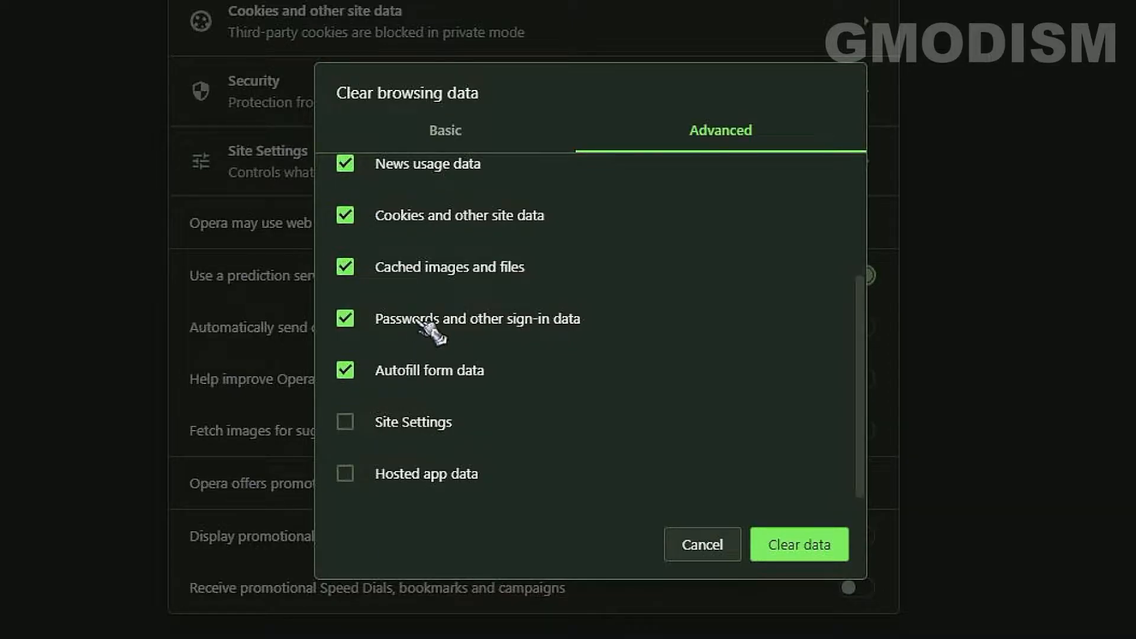
mouse_move(449, 333)
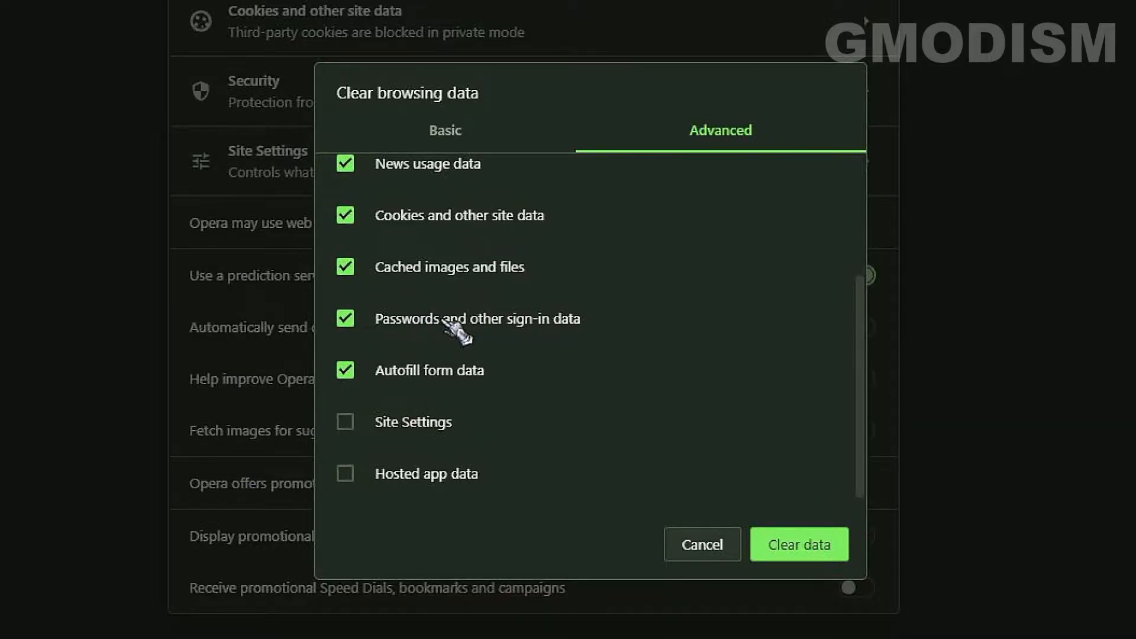
scroll(up, 3)
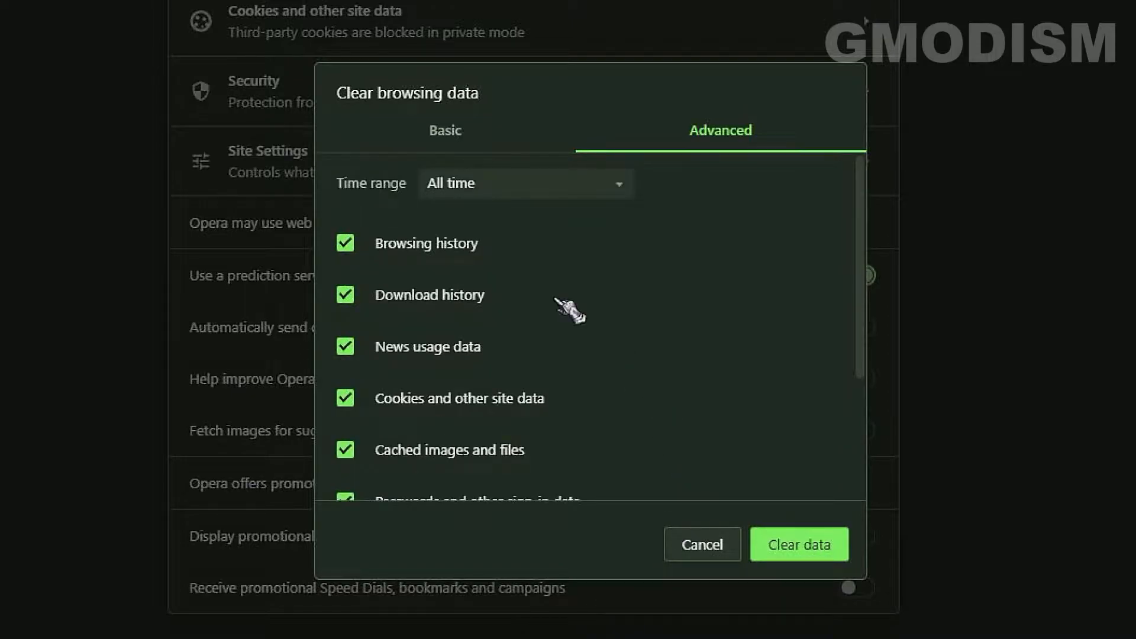
mouse_move(580, 265)
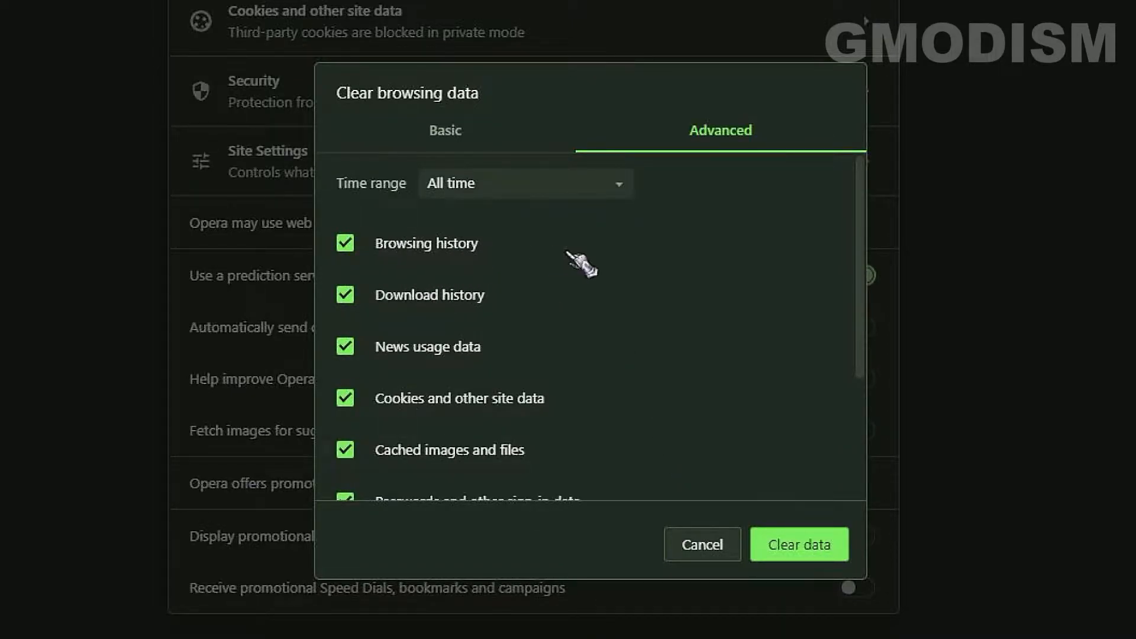
mouse_move(467, 364)
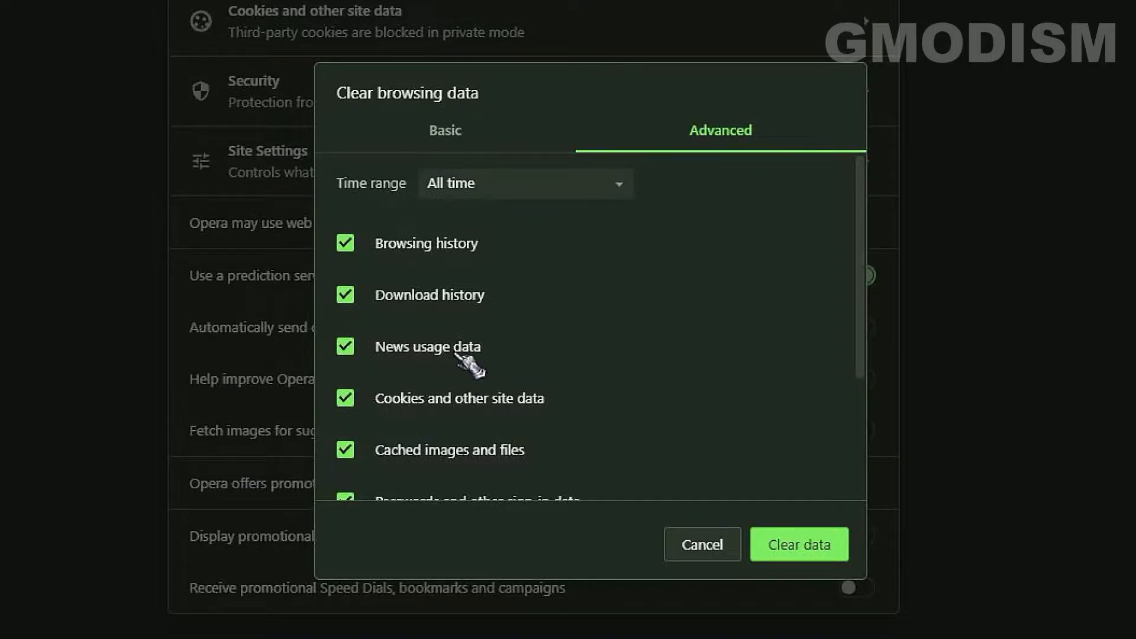
scroll(down, 3)
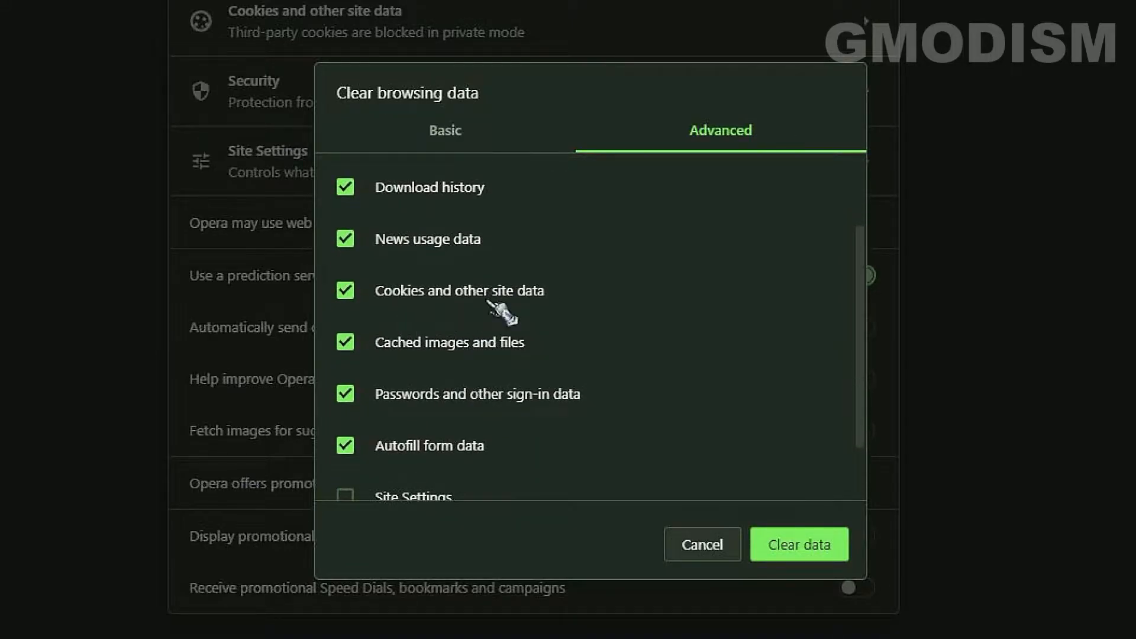
mouse_move(387, 300)
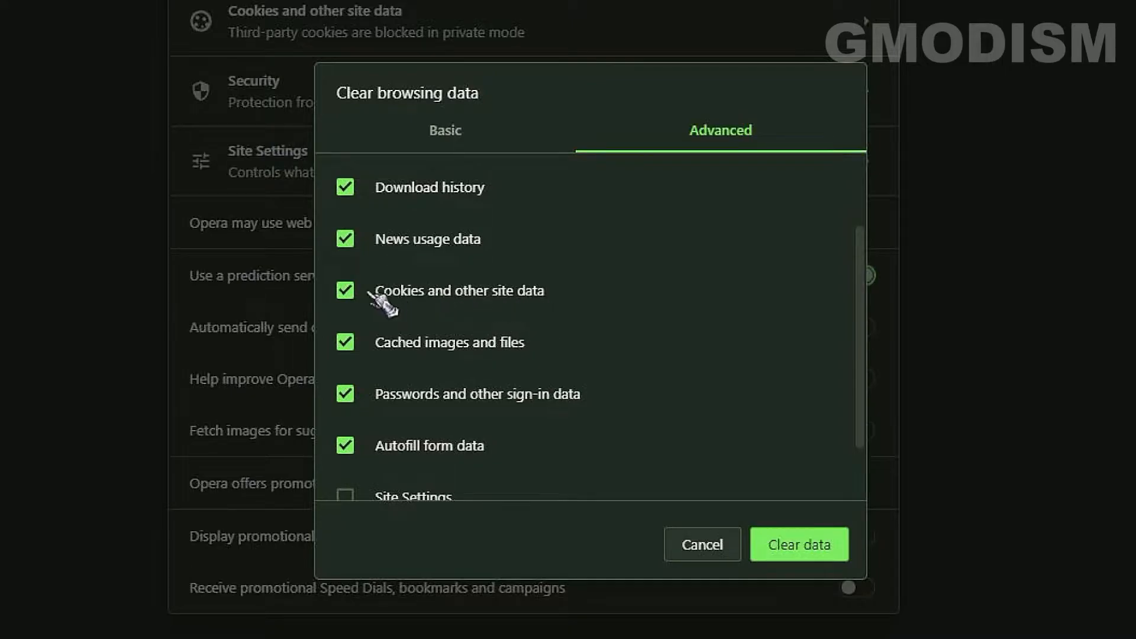
mouse_move(439, 307)
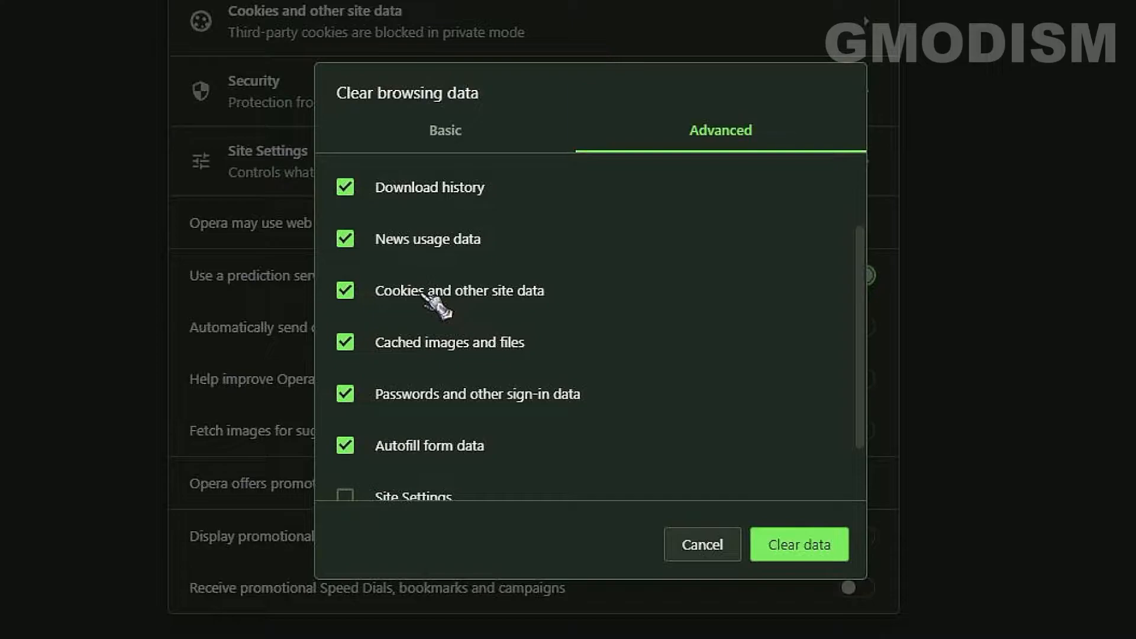
mouse_move(525, 311)
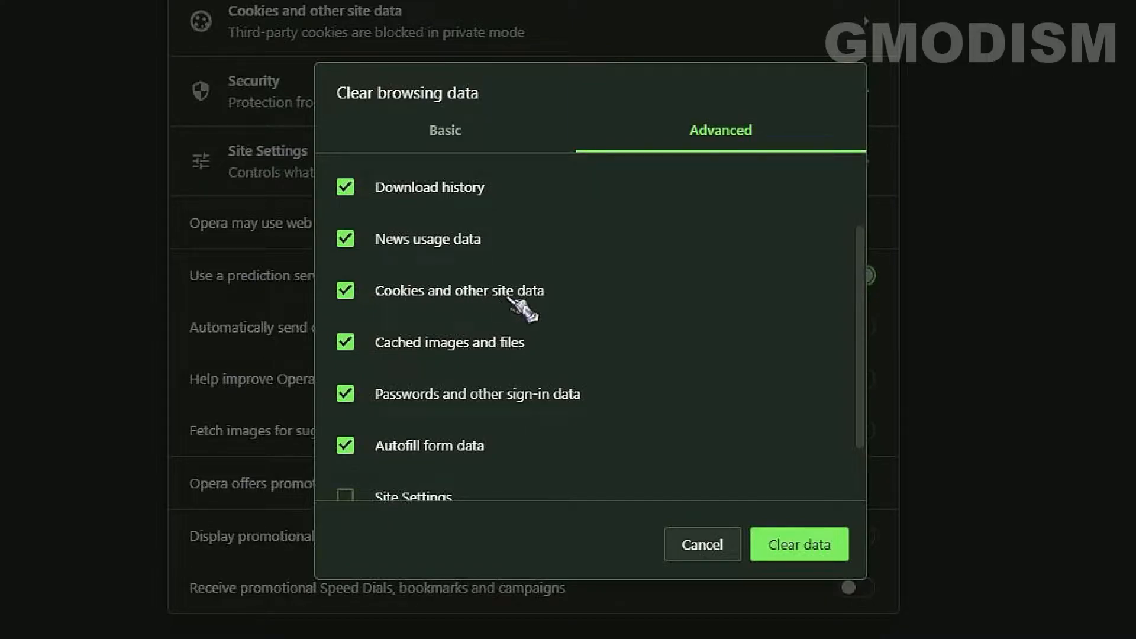
mouse_move(730, 601)
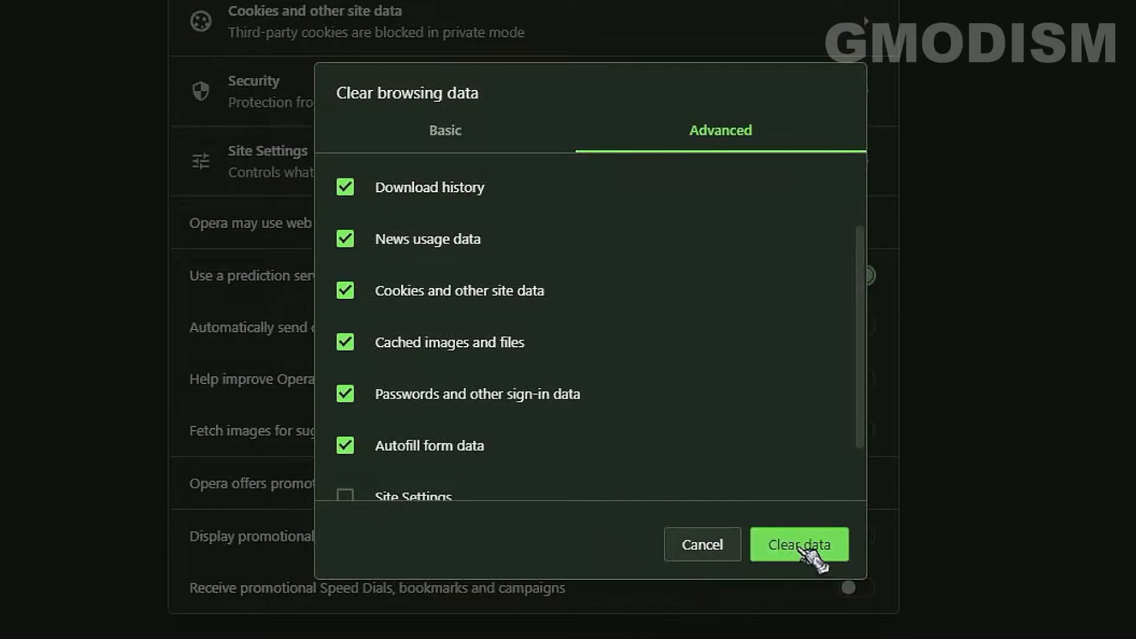
Clear the selected browsing data and scroll down to the Autofill section
click(799, 545)
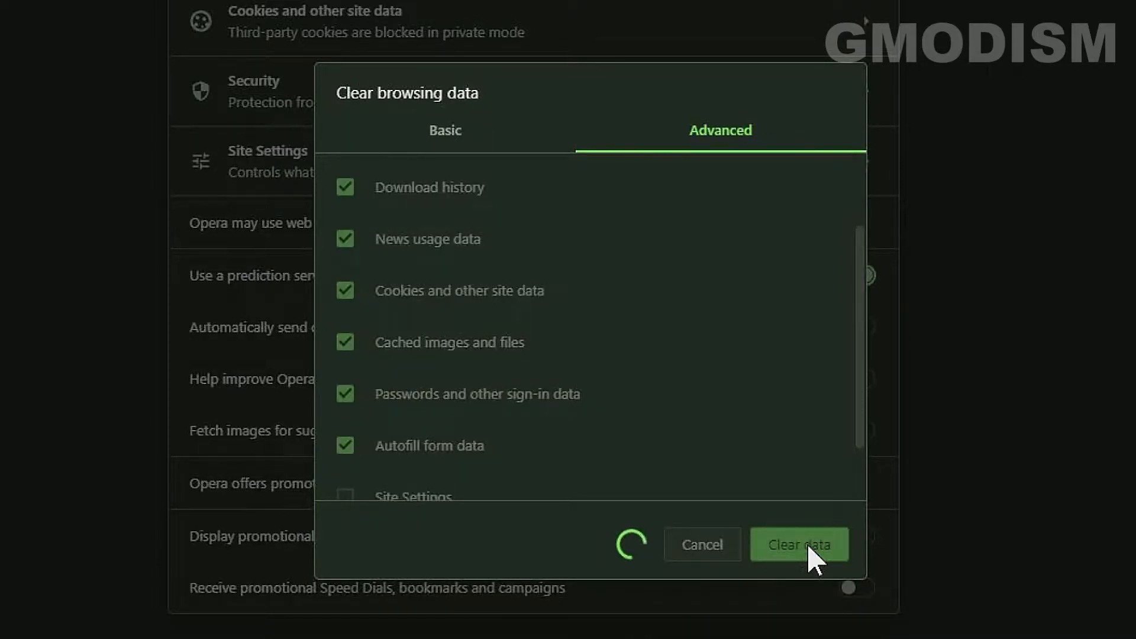
click(798, 545)
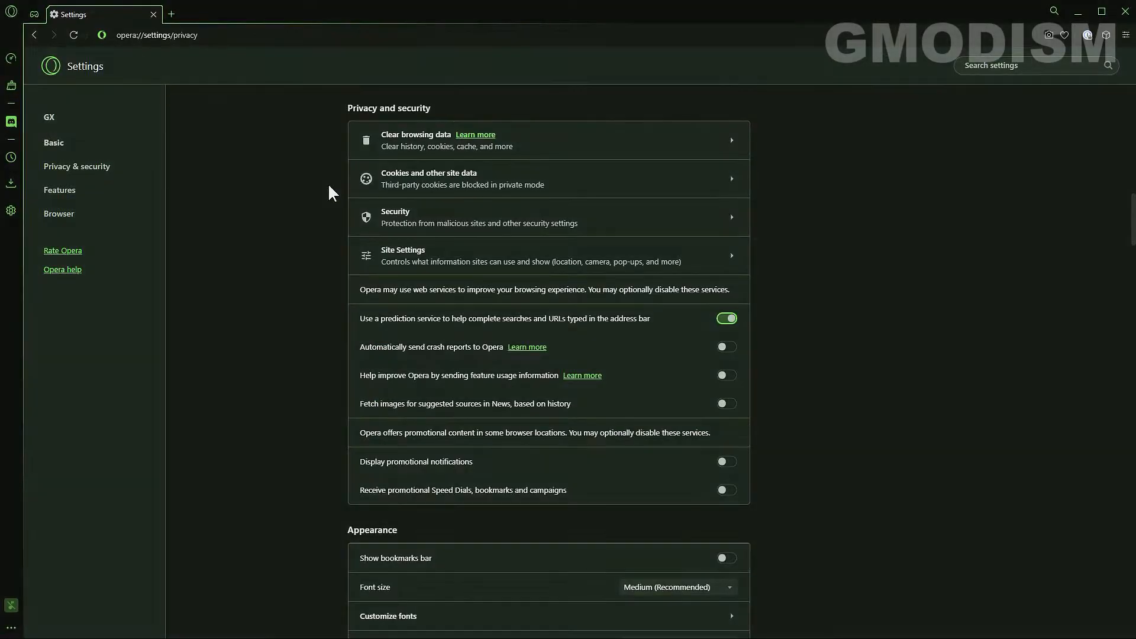
scroll(down, 3)
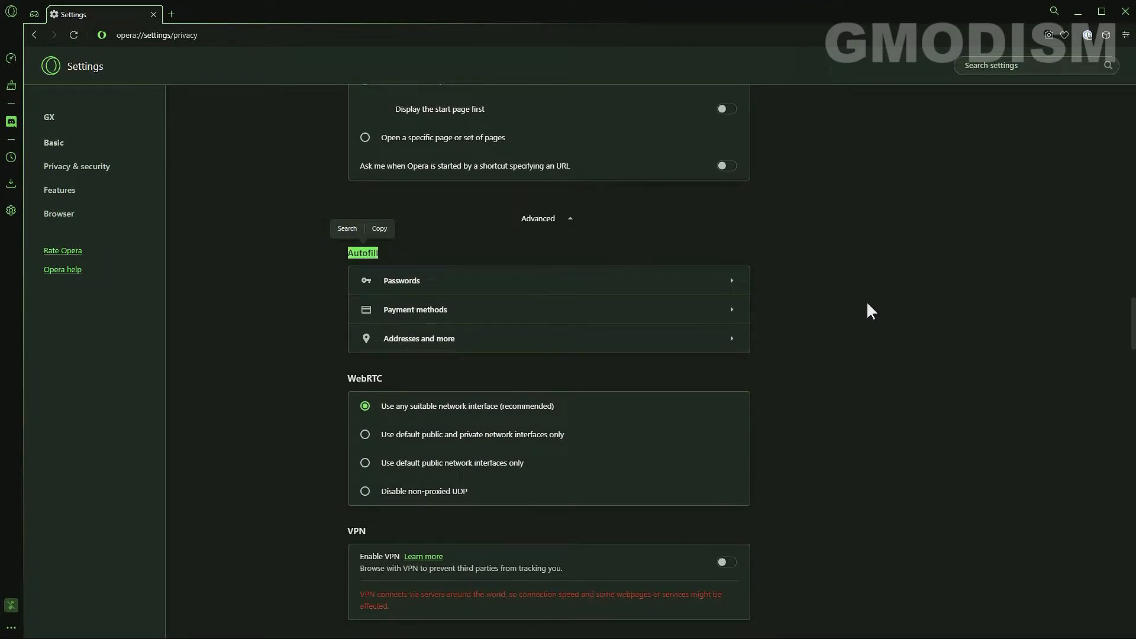
click(548, 280)
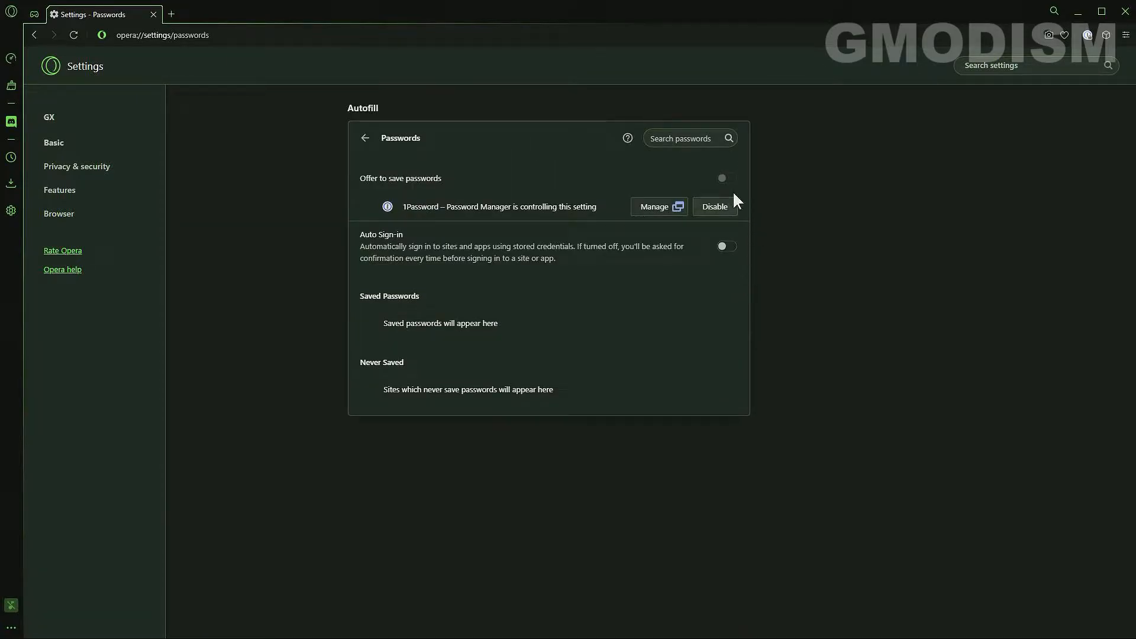
mouse_move(734, 185)
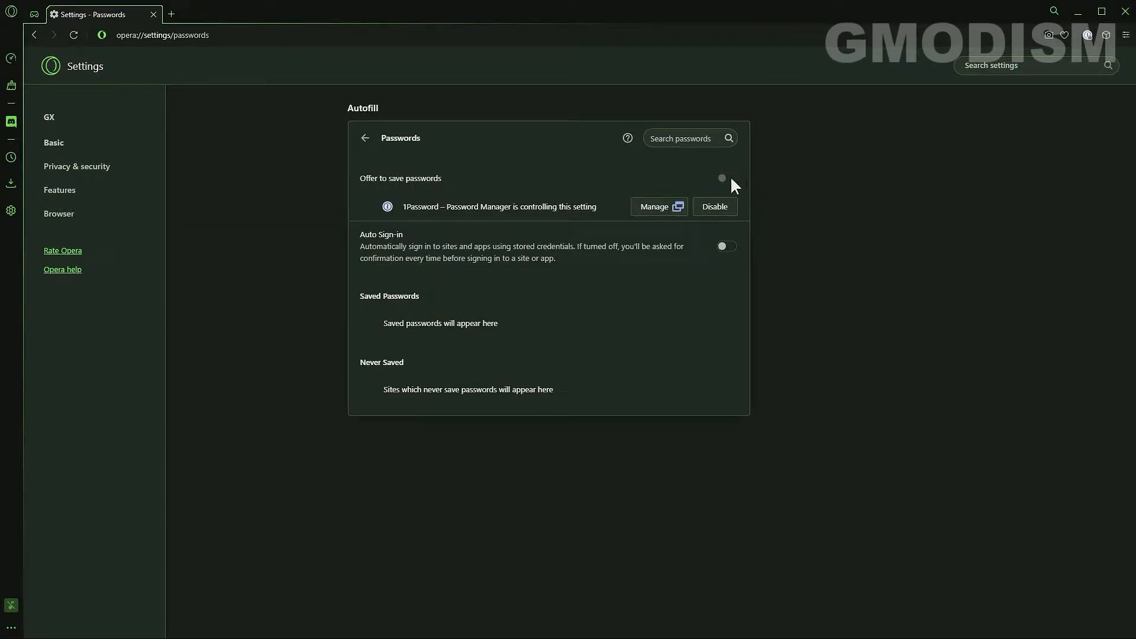
mouse_move(545, 199)
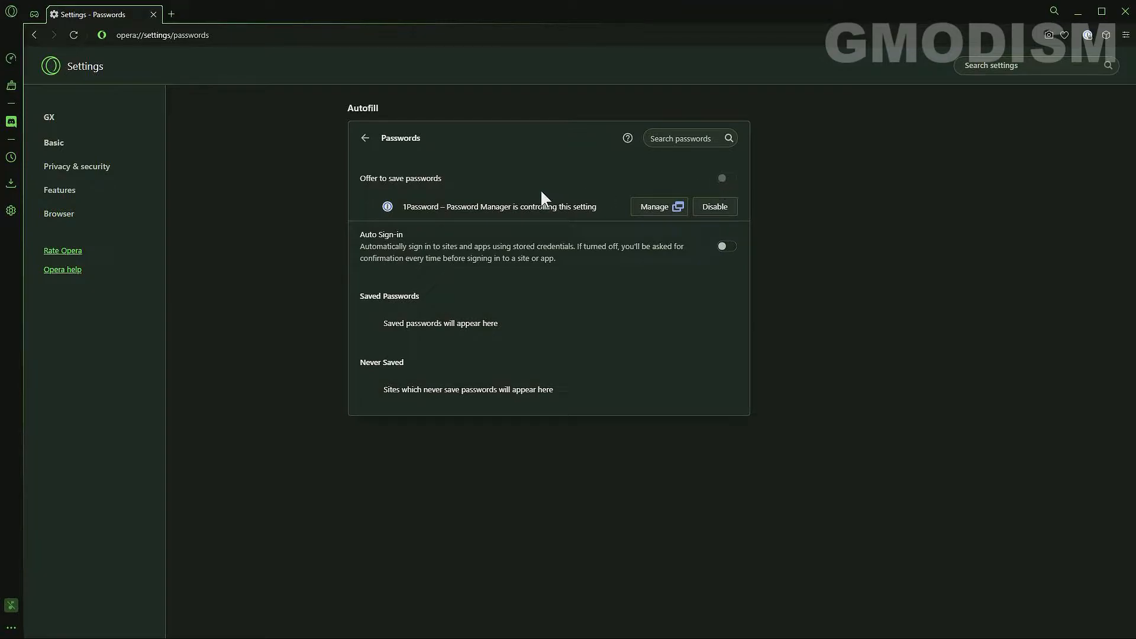
mouse_move(684, 194)
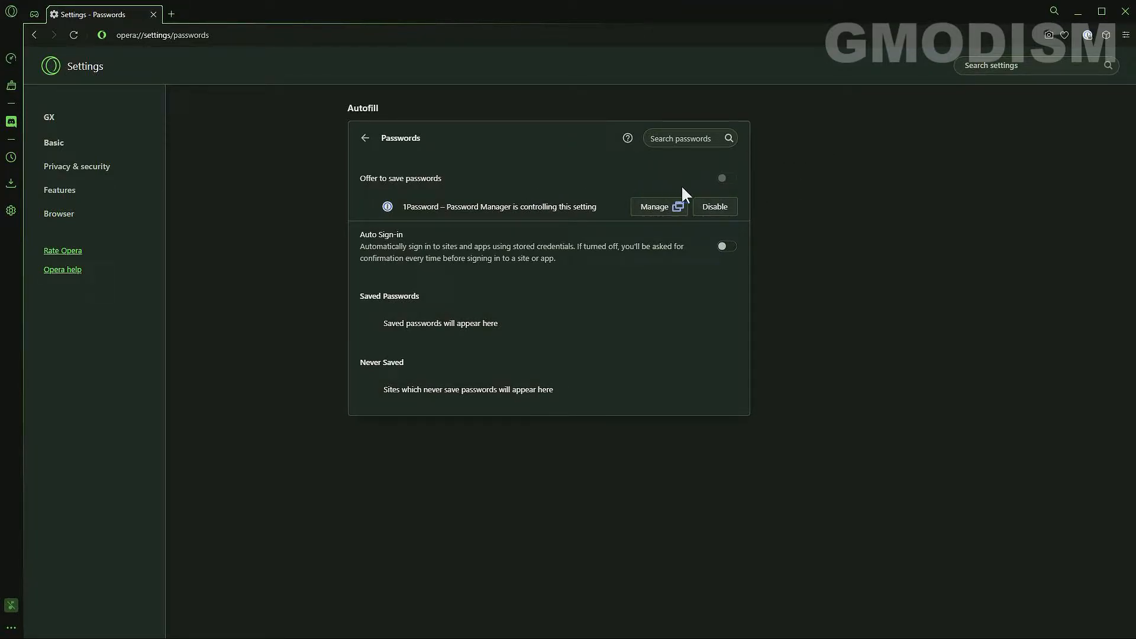
mouse_move(758, 222)
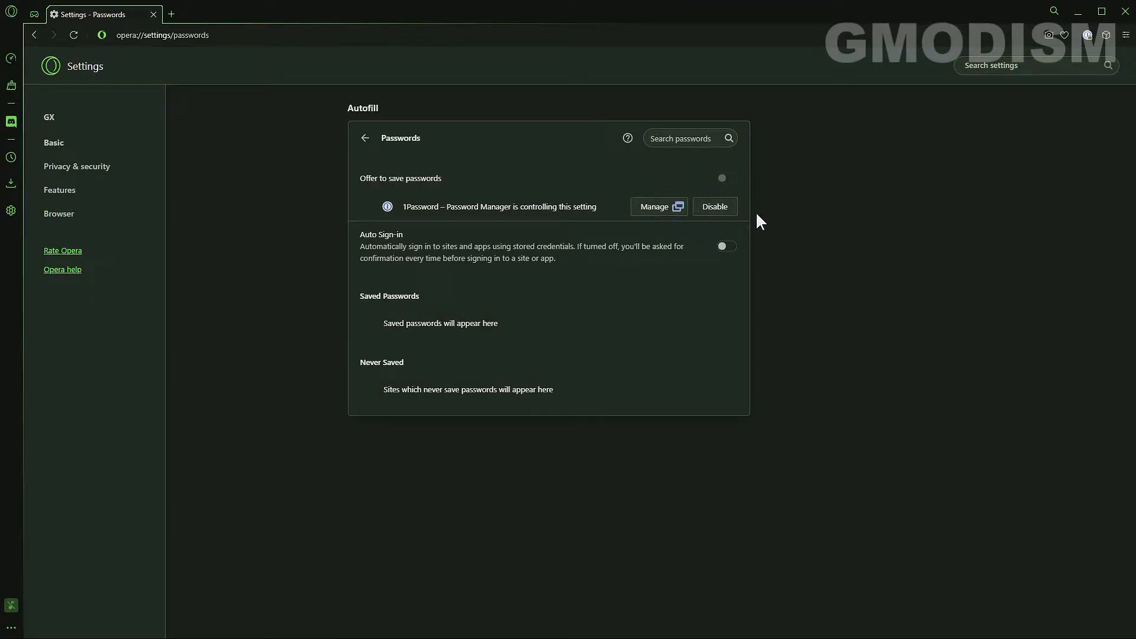
mouse_move(750, 197)
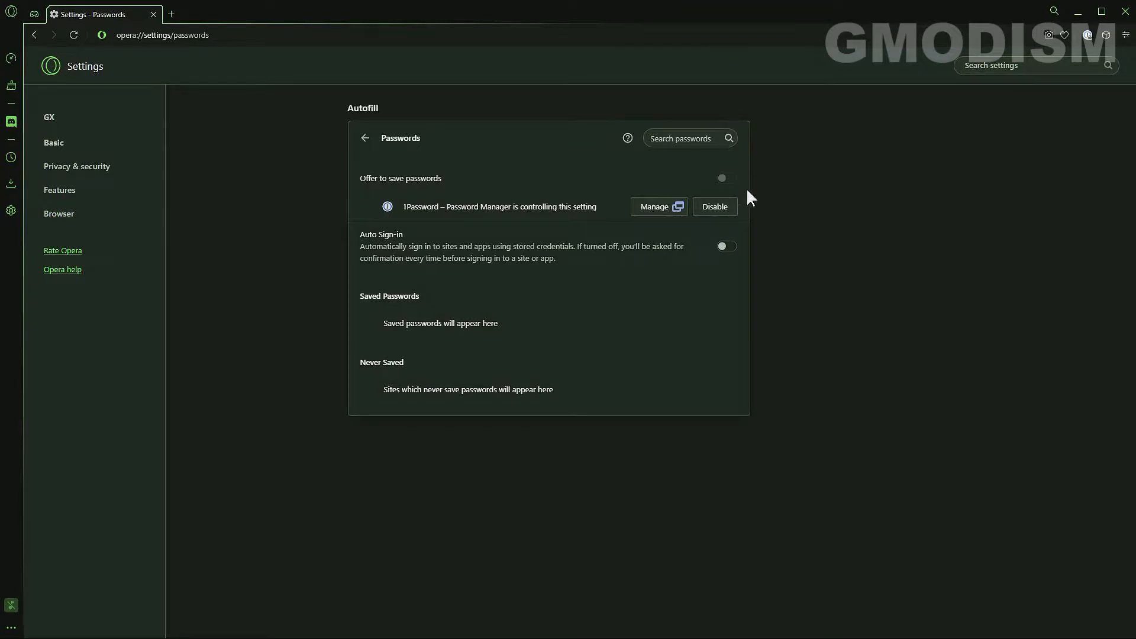
mouse_move(764, 108)
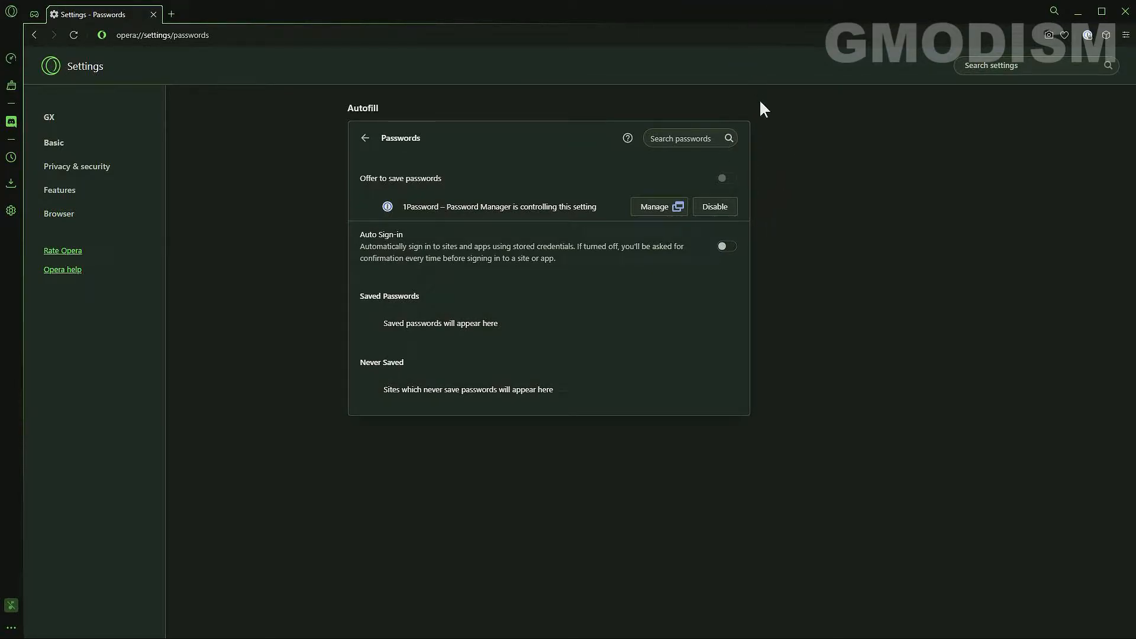
mouse_move(752, 203)
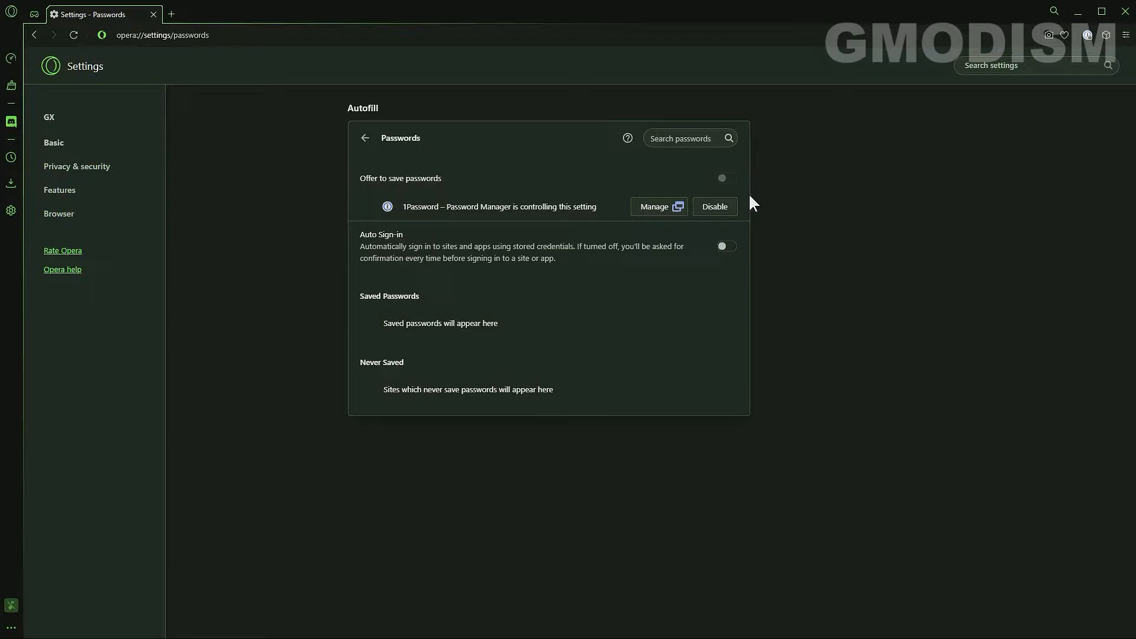
mouse_move(750, 205)
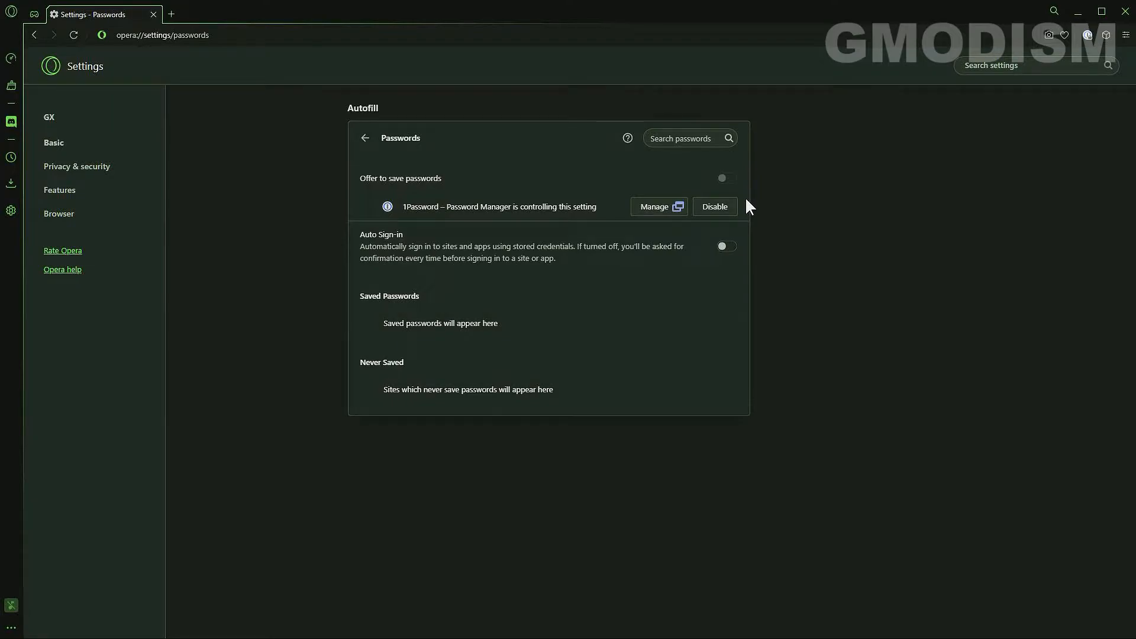
mouse_move(437, 156)
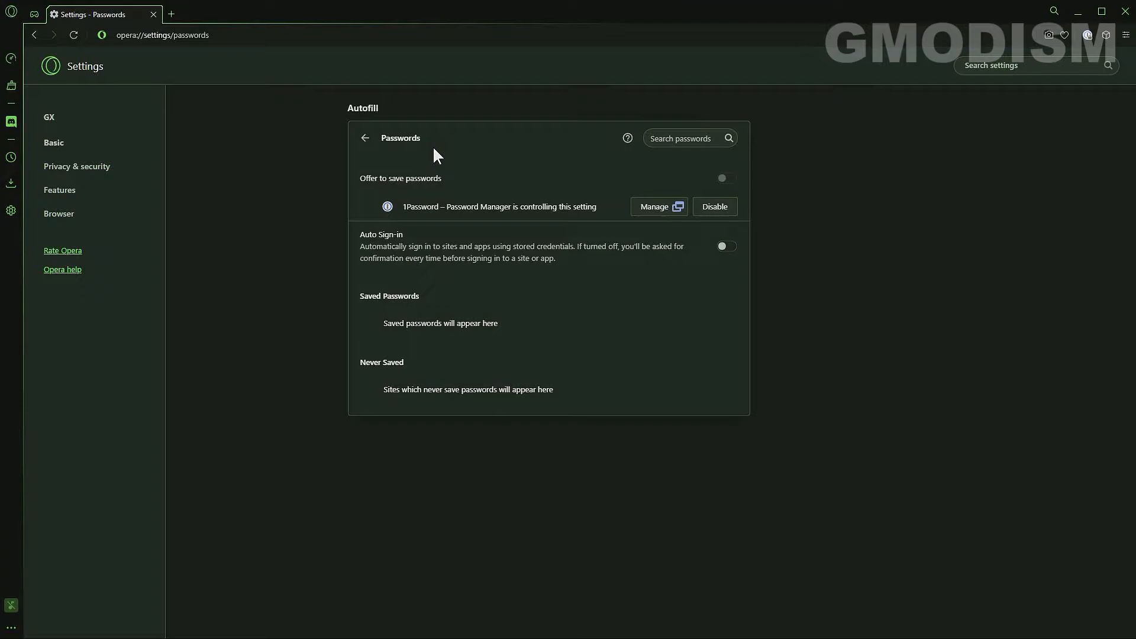
mouse_move(571, 150)
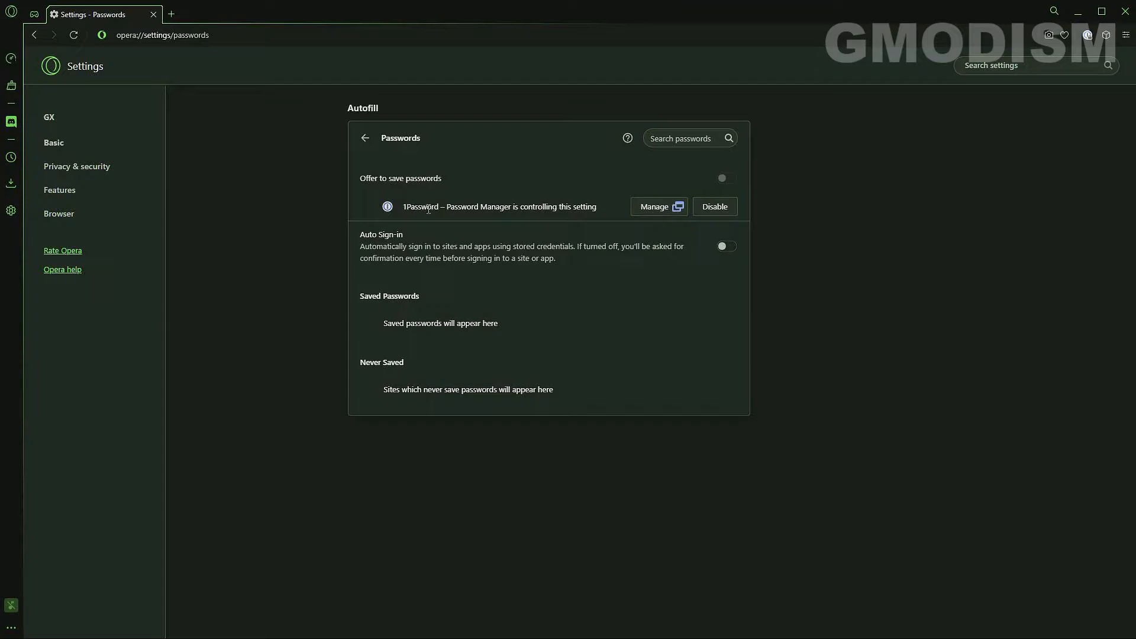
mouse_move(525, 228)
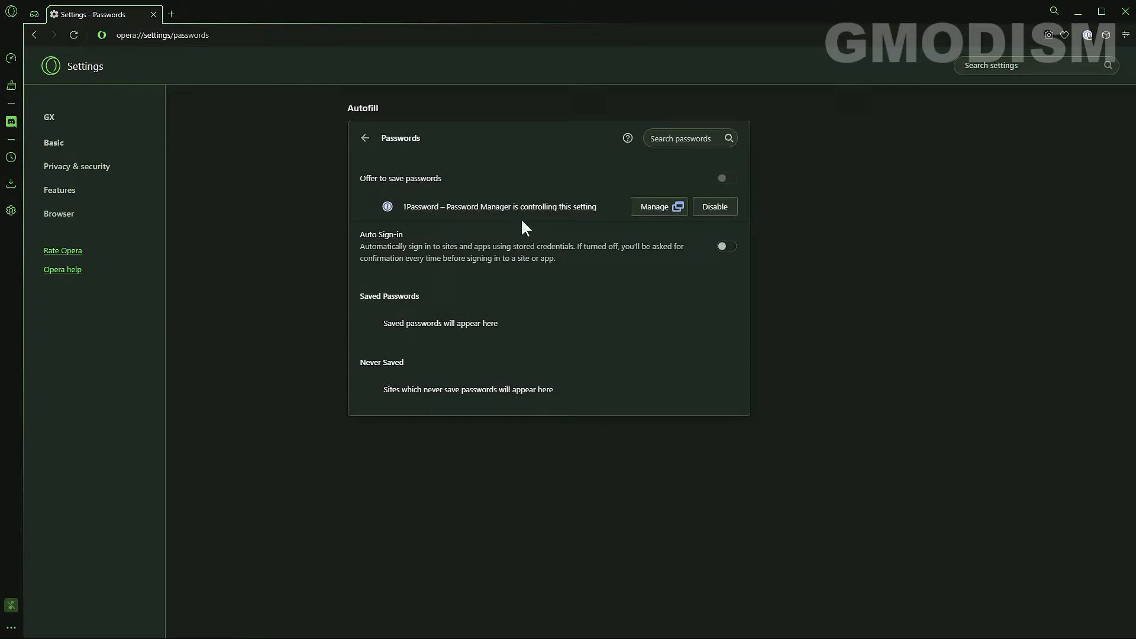
mouse_move(623, 225)
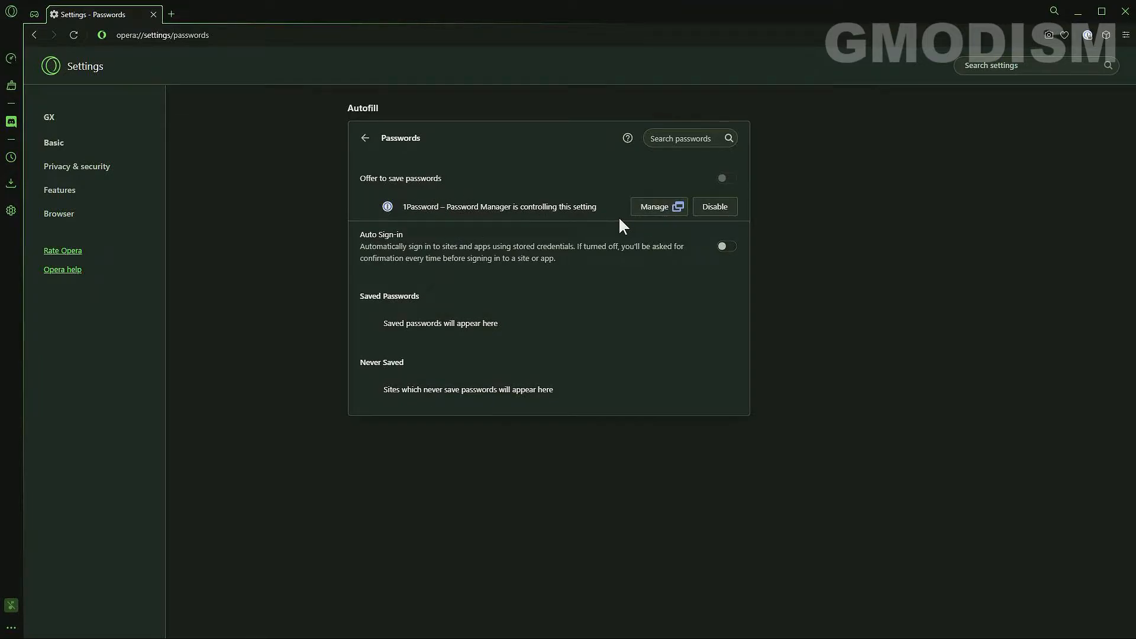
mouse_move(750, 258)
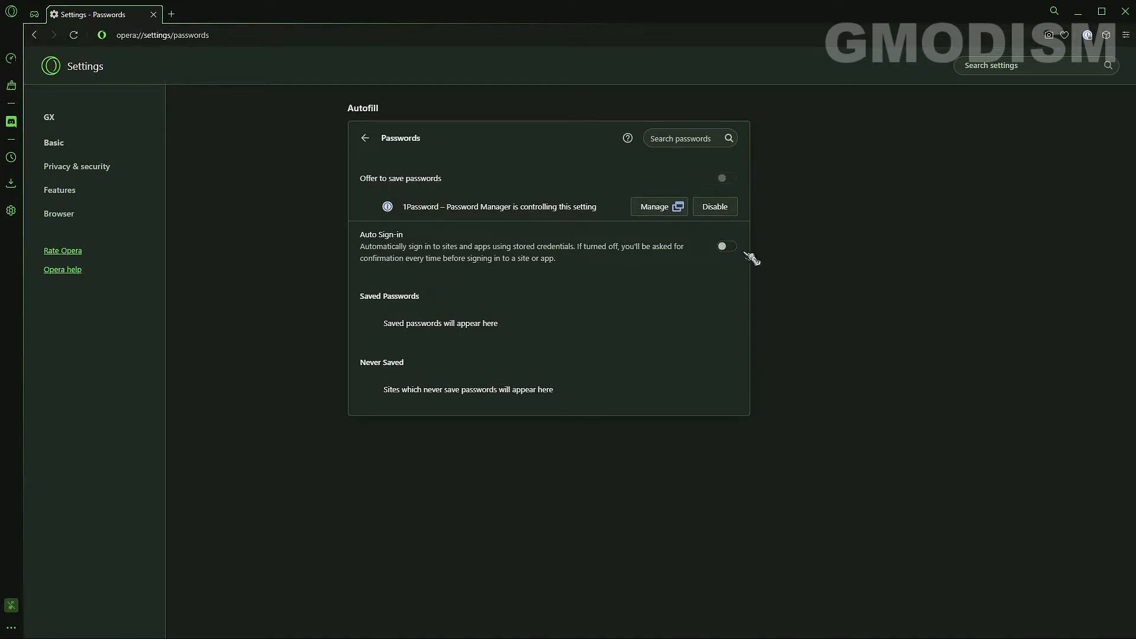
mouse_move(450, 122)
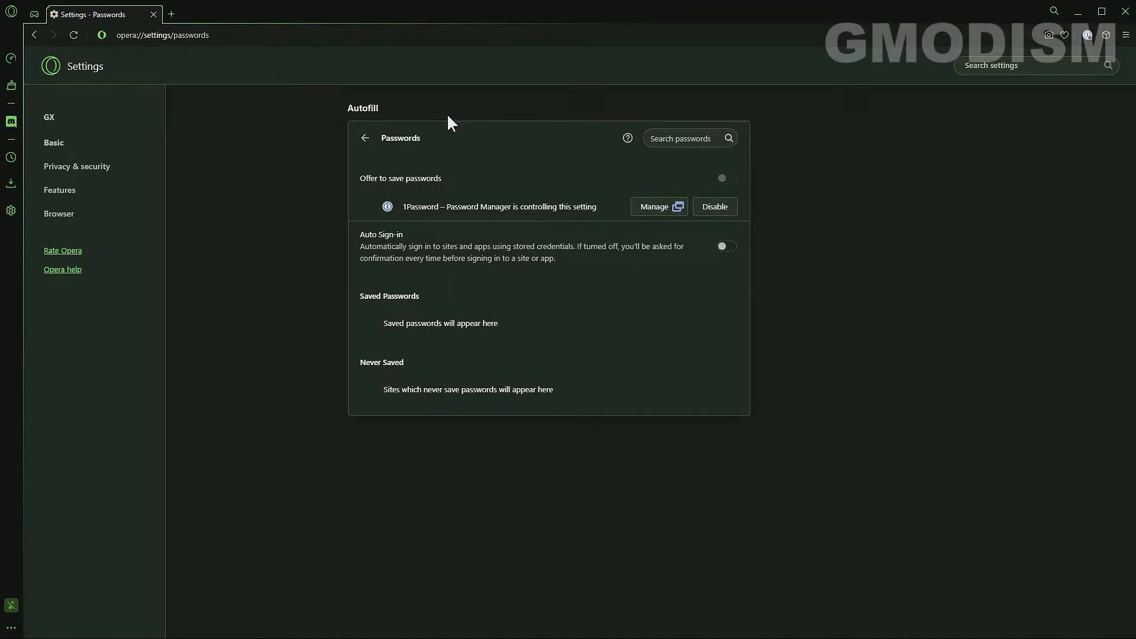
mouse_move(738, 107)
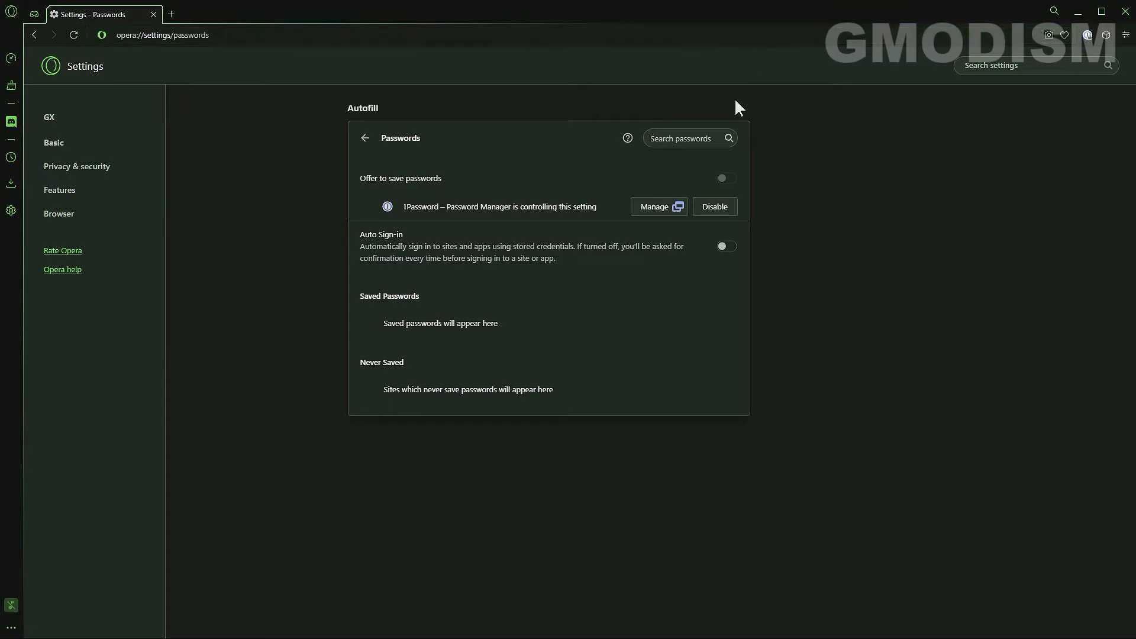
mouse_move(92, 61)
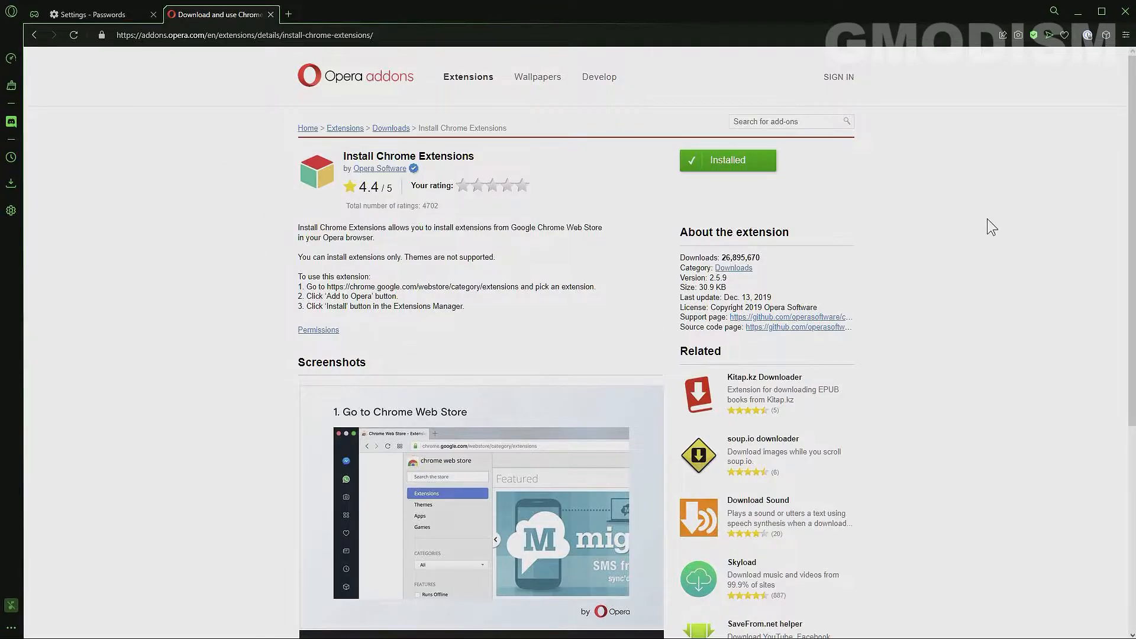
Confirm Install Chrome Extensions shows Installed and search the Chrome Web Store for 1password
double_click(408, 156)
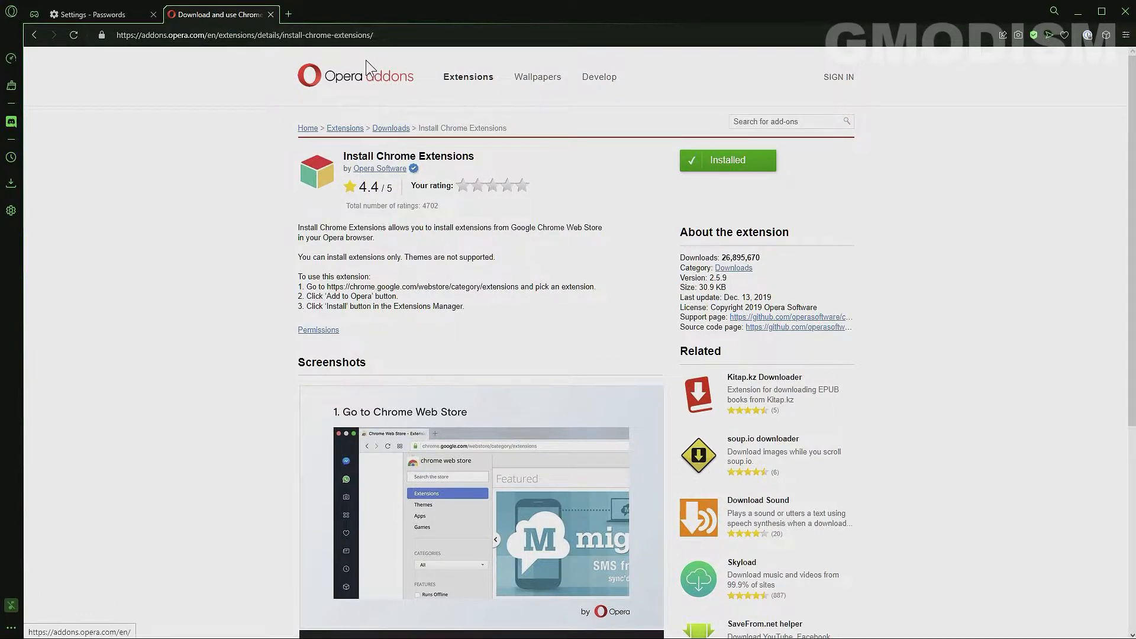
scroll(down, 3)
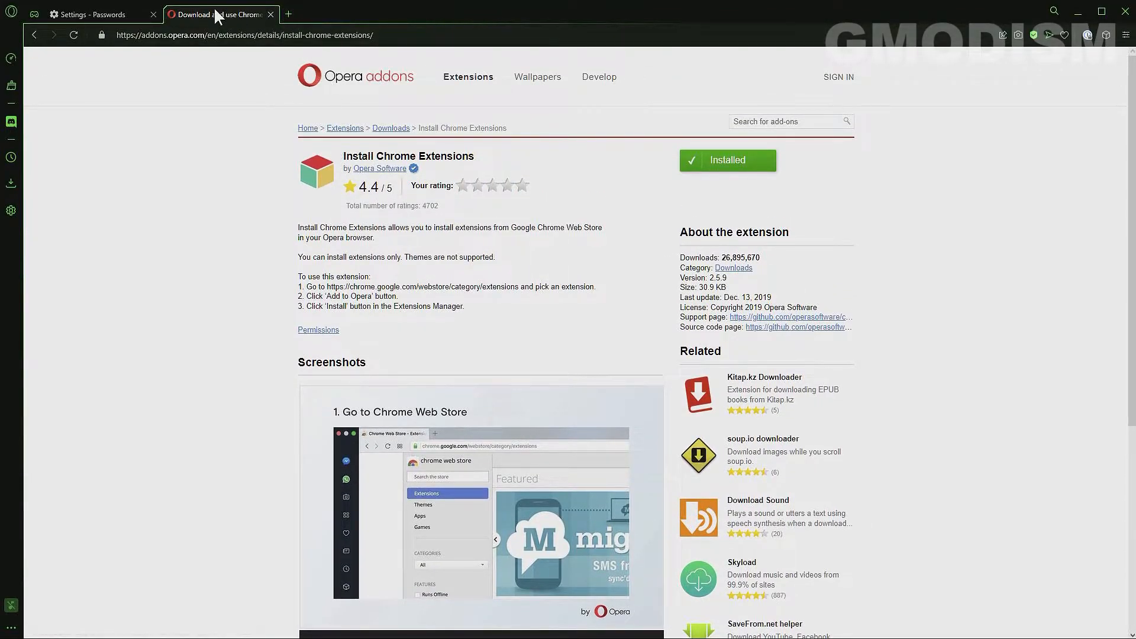
click(246, 35)
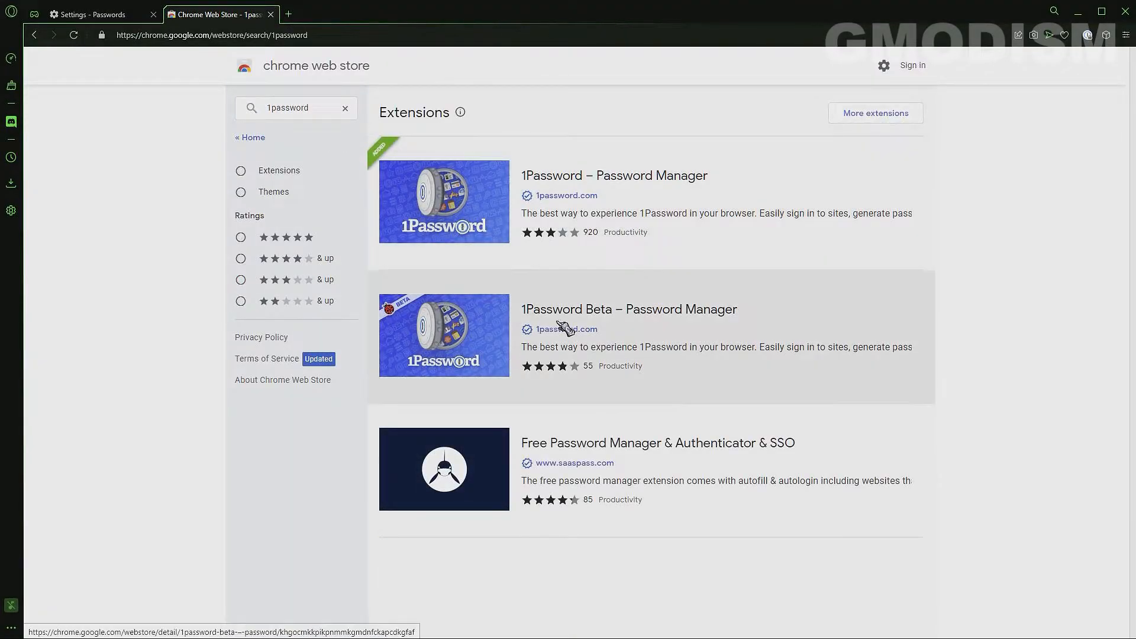
Open the 1Password – Password Manager listing, then return to the Passwords settings tab
click(614, 175)
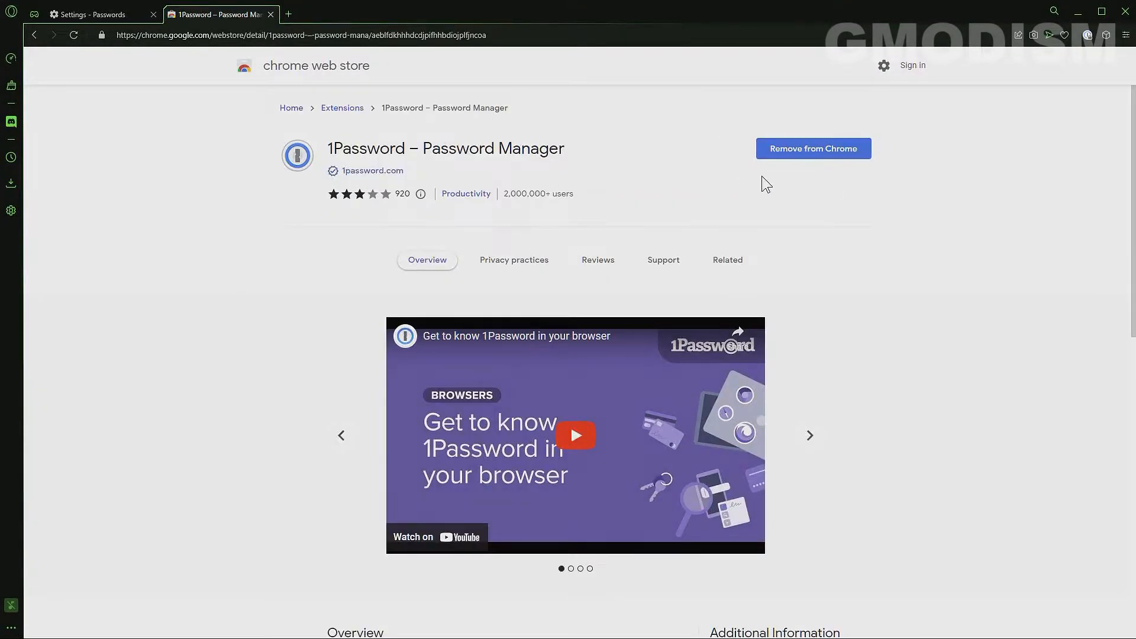
mouse_move(539, 142)
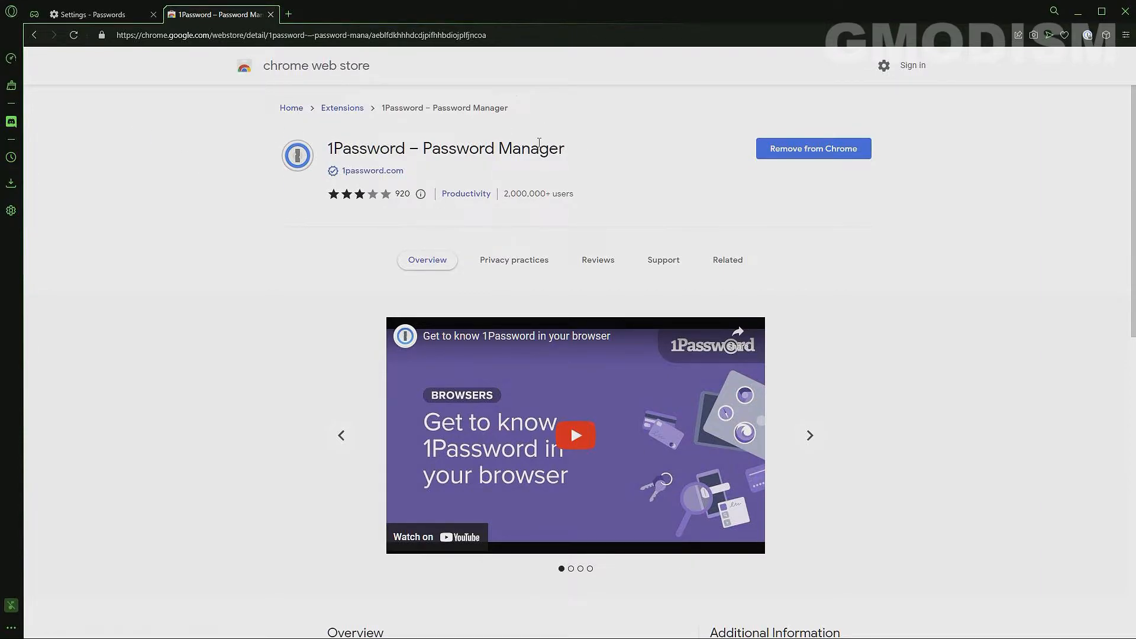
click(95, 14)
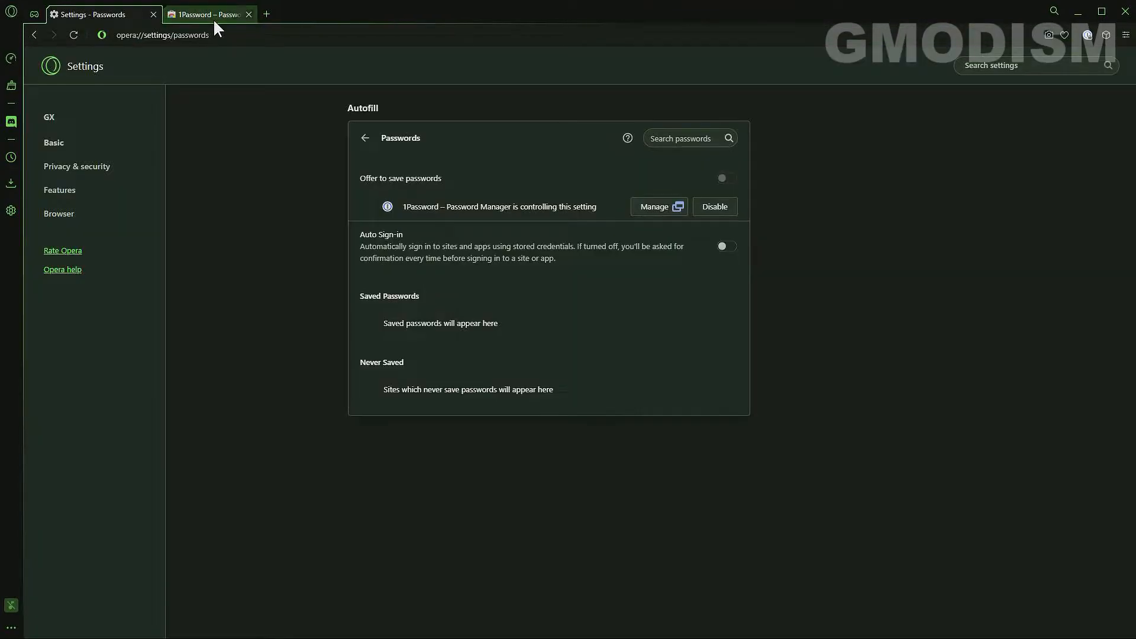
click(249, 14)
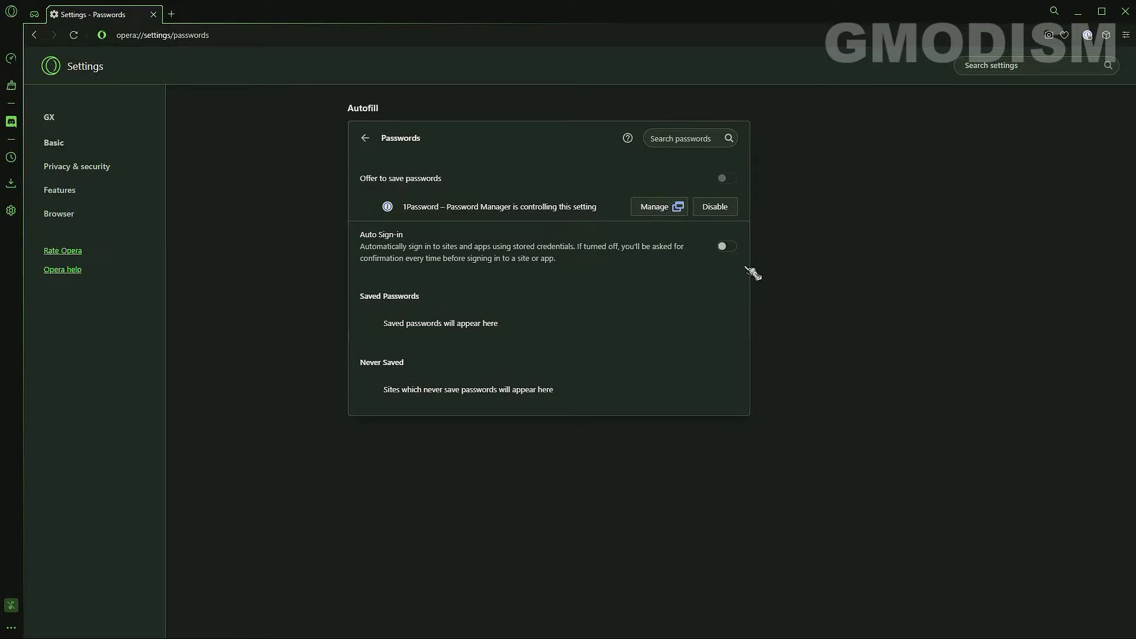
mouse_move(759, 158)
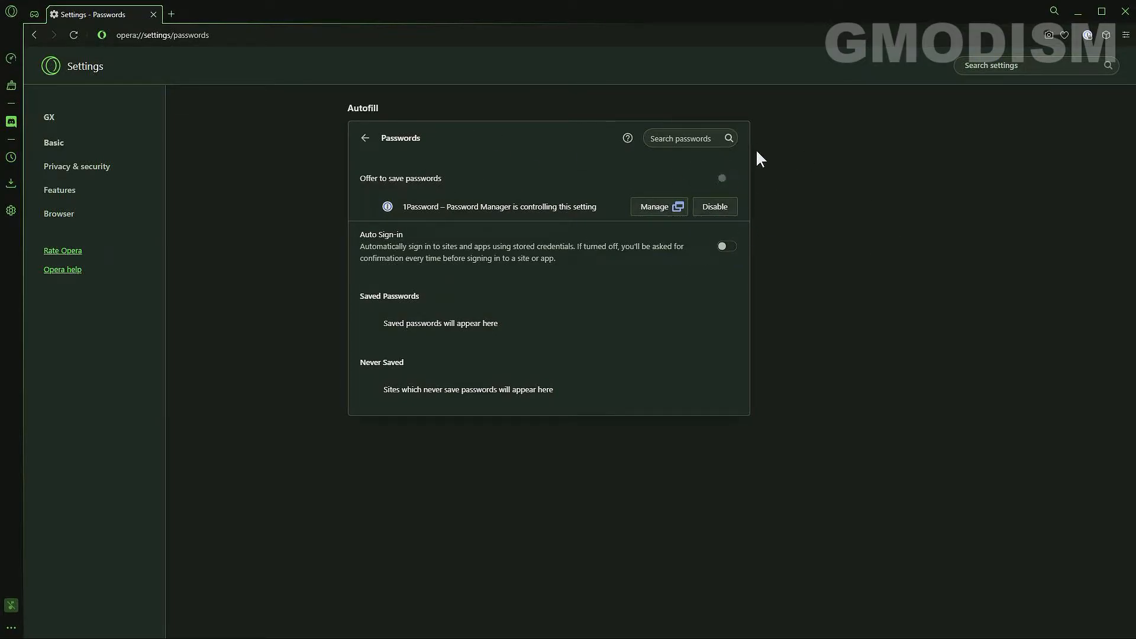
mouse_move(365, 138)
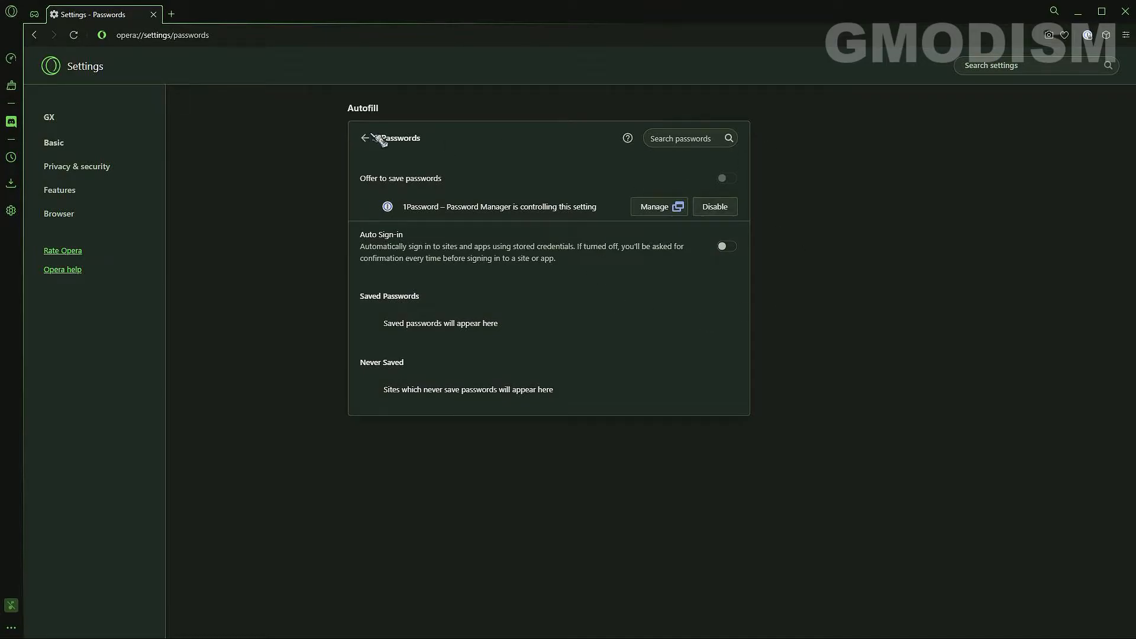
Check the Payment methods autofill page, then open Addresses and more autofill settings
click(363, 138)
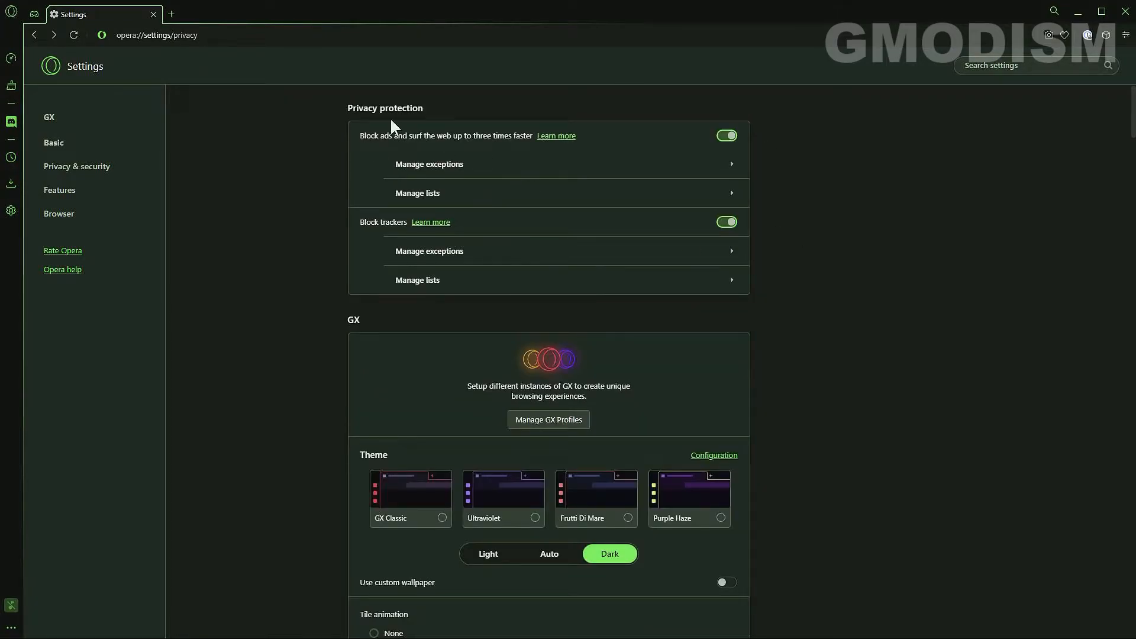
click(77, 166)
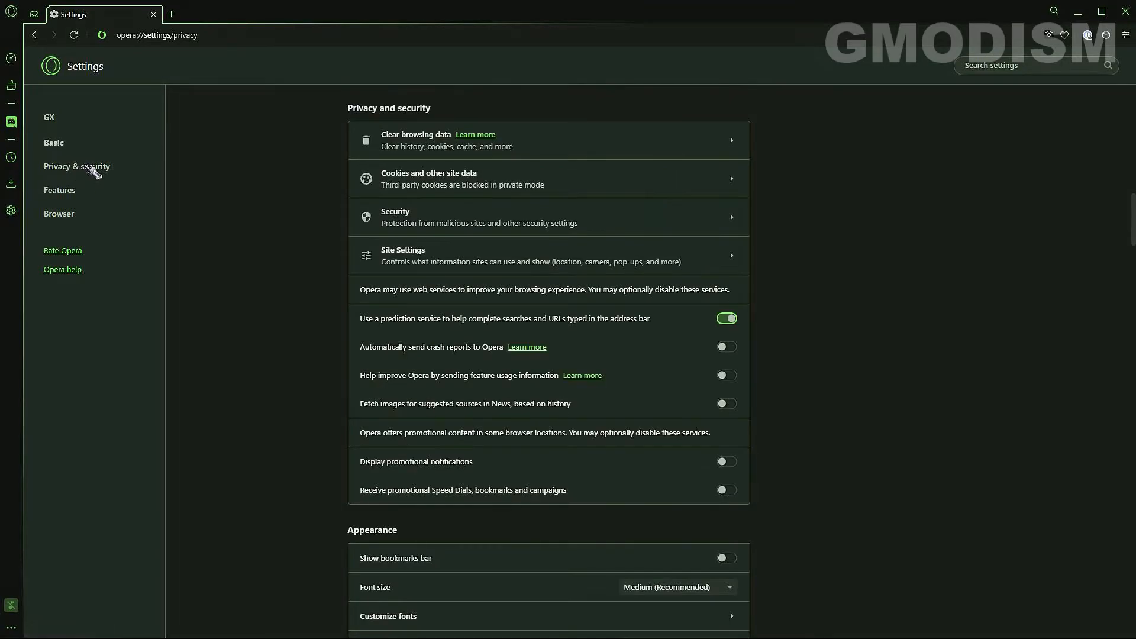
scroll(down, 3)
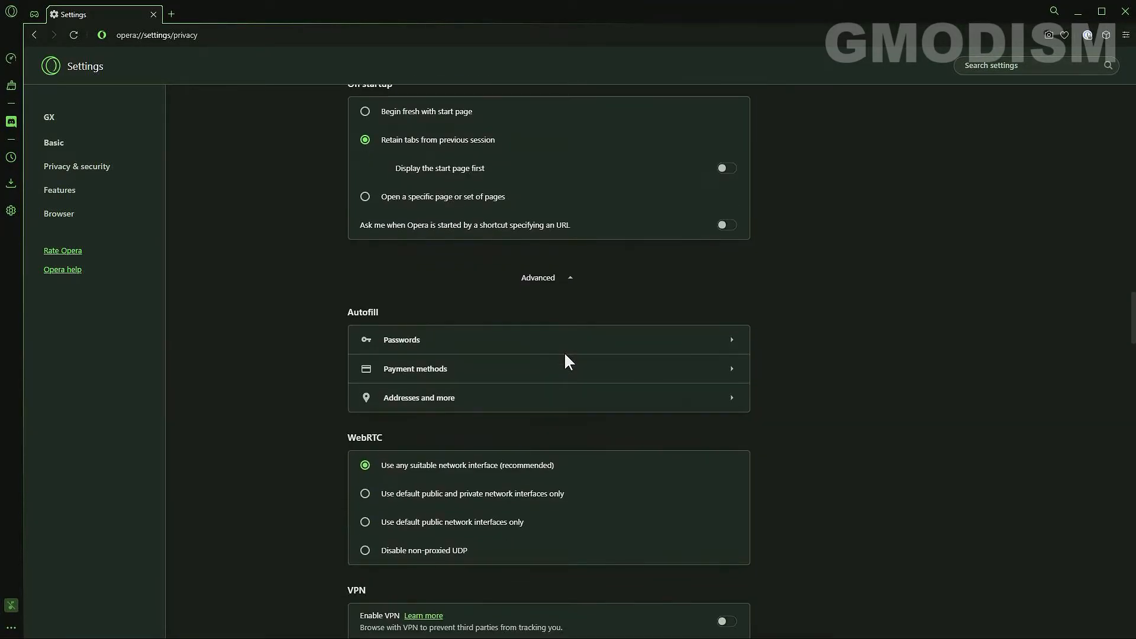
click(414, 368)
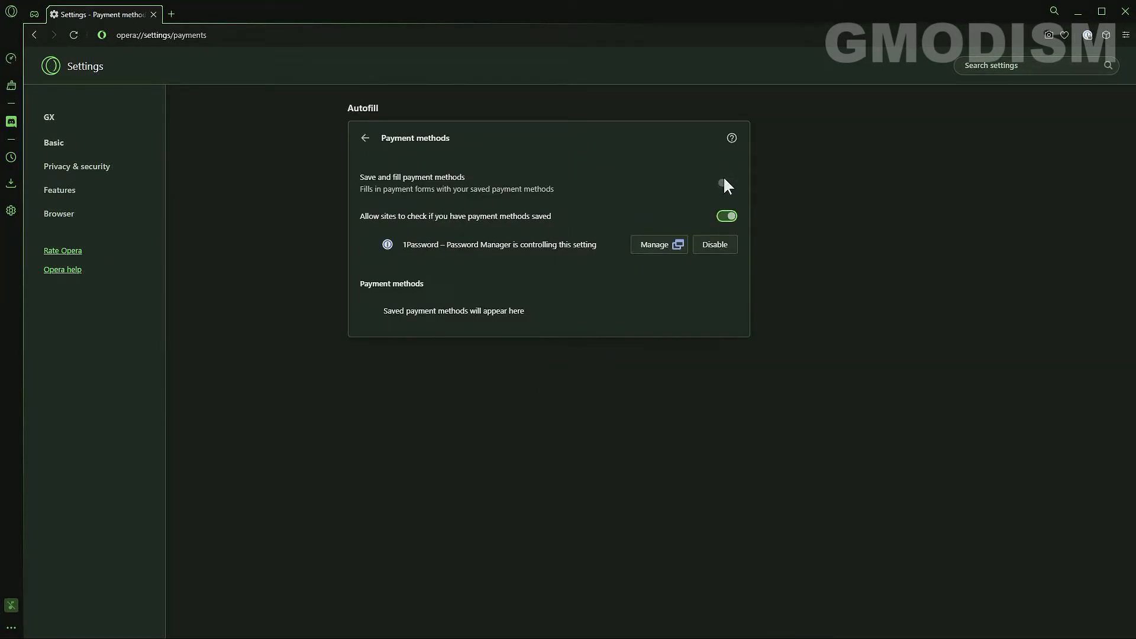
click(365, 138)
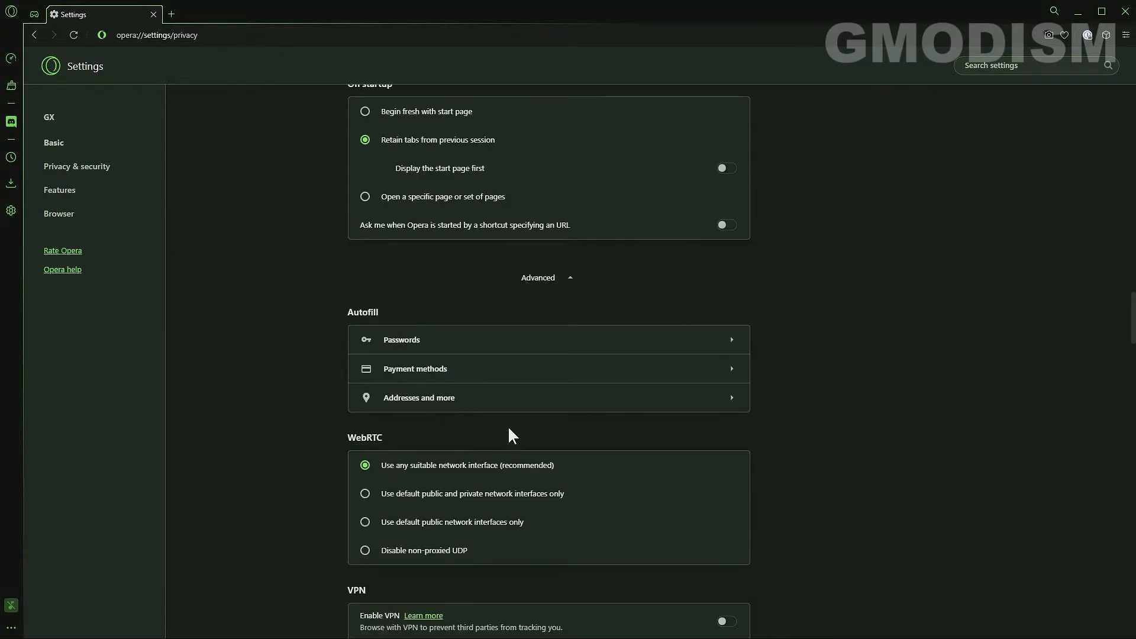
click(419, 397)
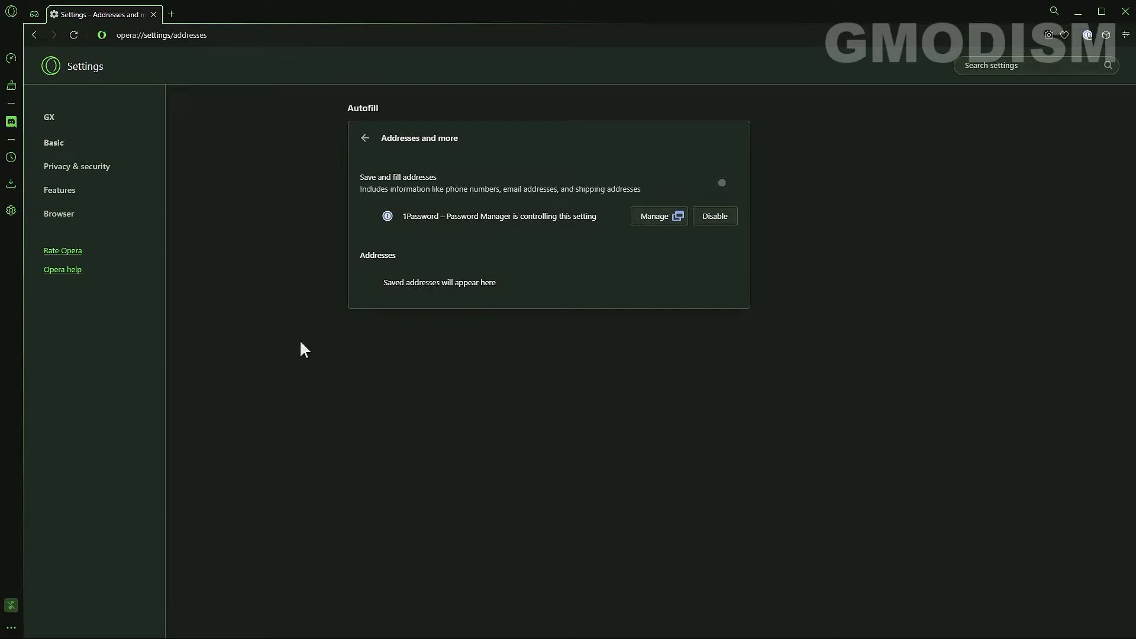
mouse_move(288, 312)
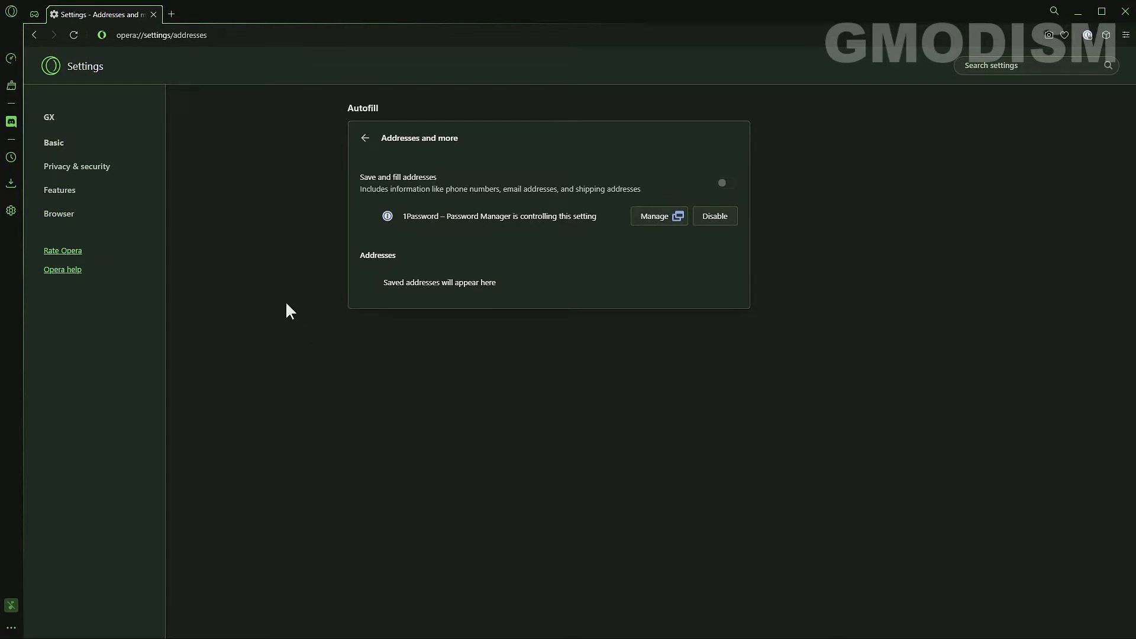